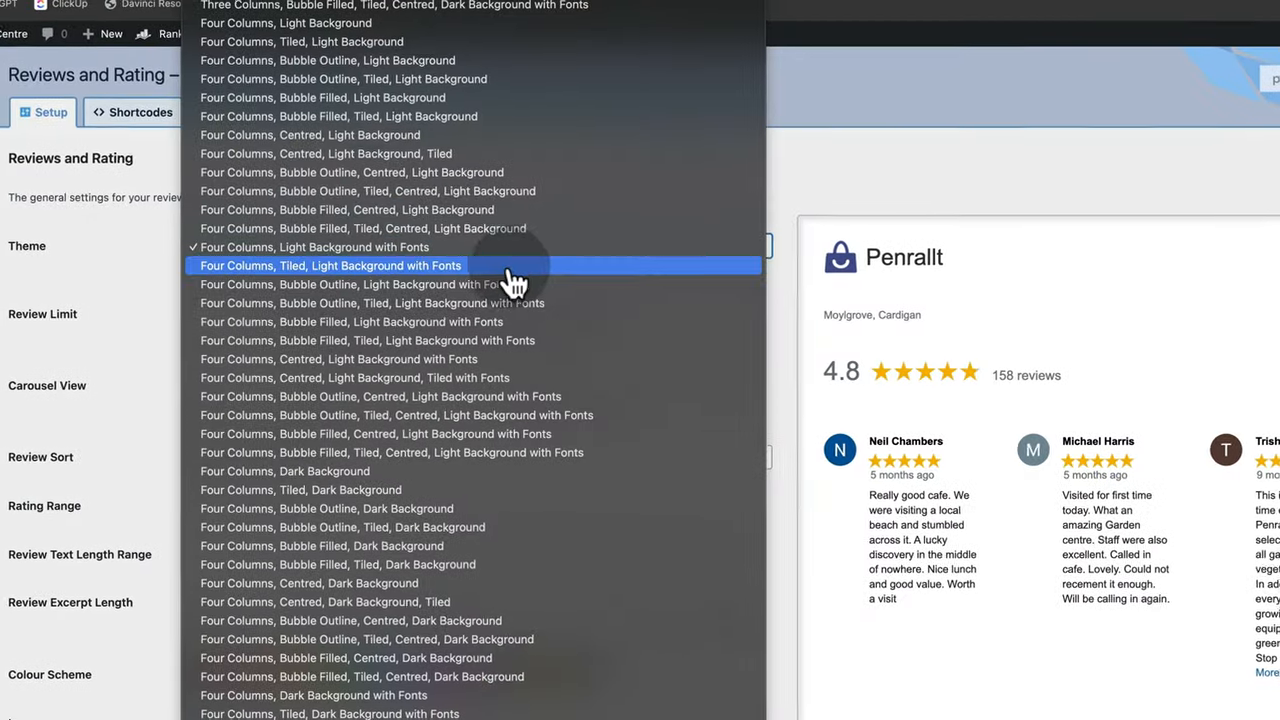
# Choose the 'Four Columns, Tiled, Light Background with Fonts' review theme
pyautogui.click(330, 264)
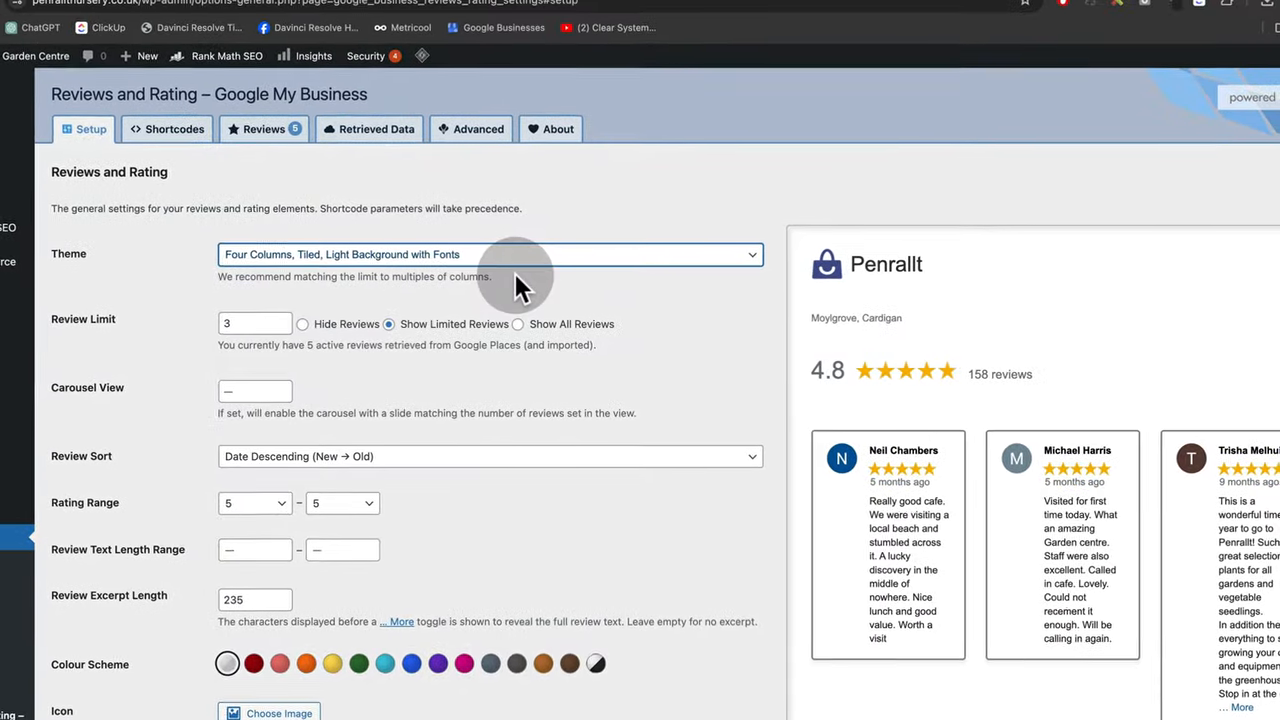
pyautogui.click(490, 254)
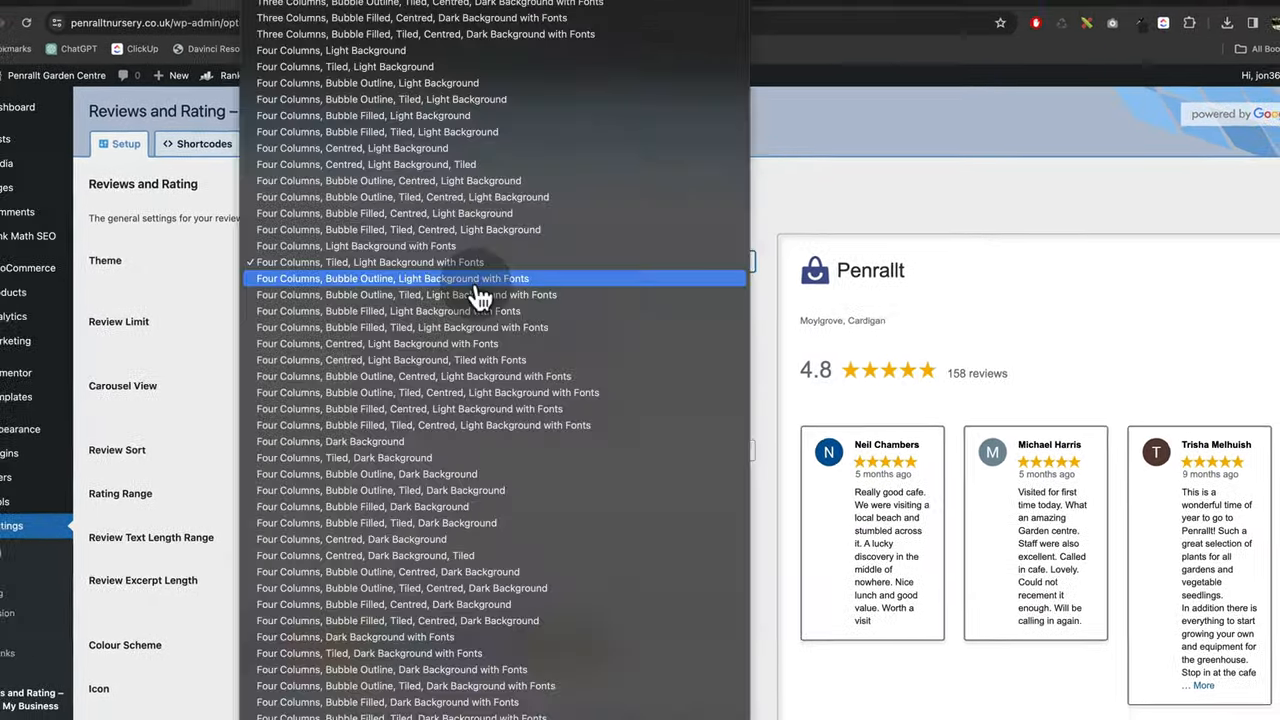
pyautogui.click(452, 12)
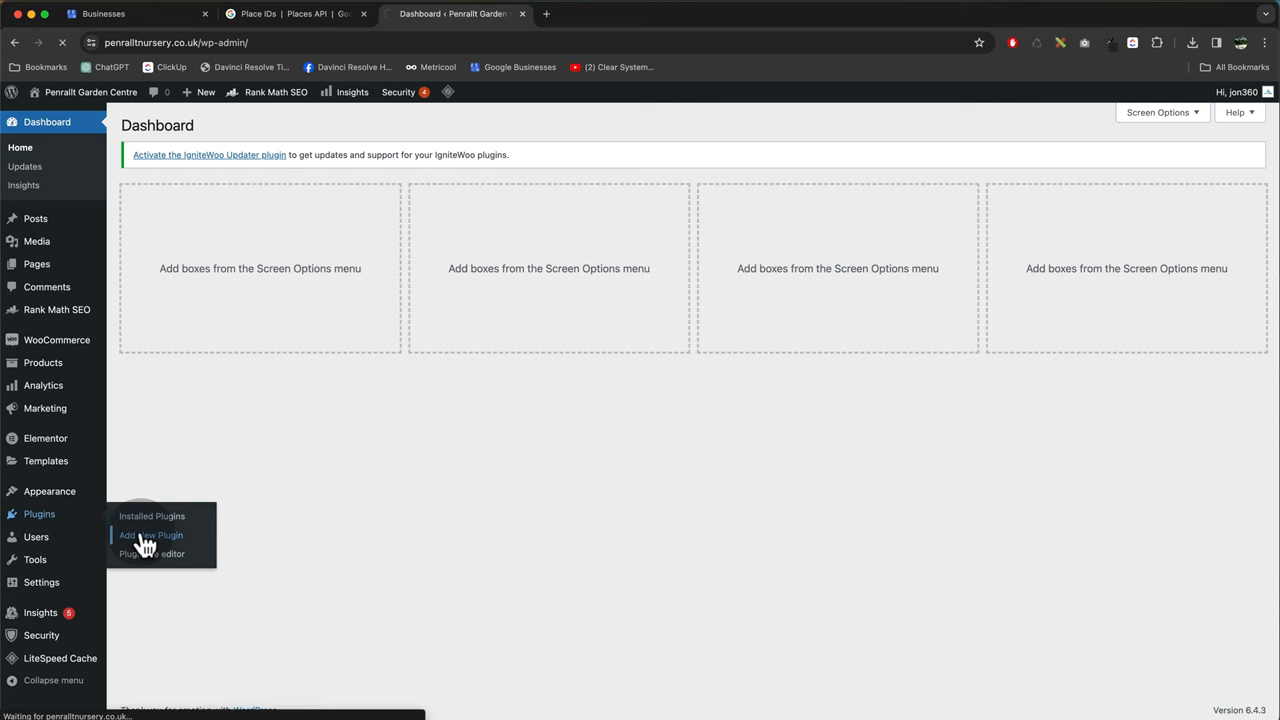
# Search for and install the 'Reviews and Rating - Google My Business' plugin
pyautogui.click(152, 536)
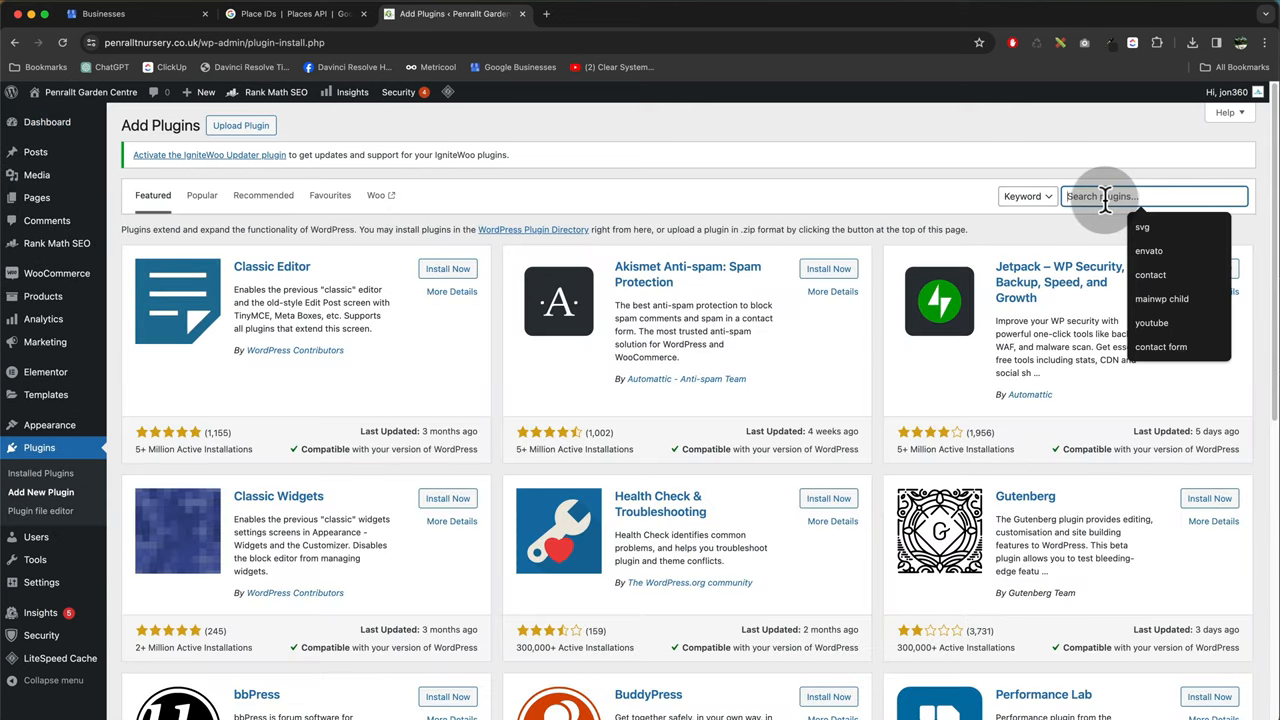
pyautogui.write('Reviews and Rating - Google My Business')
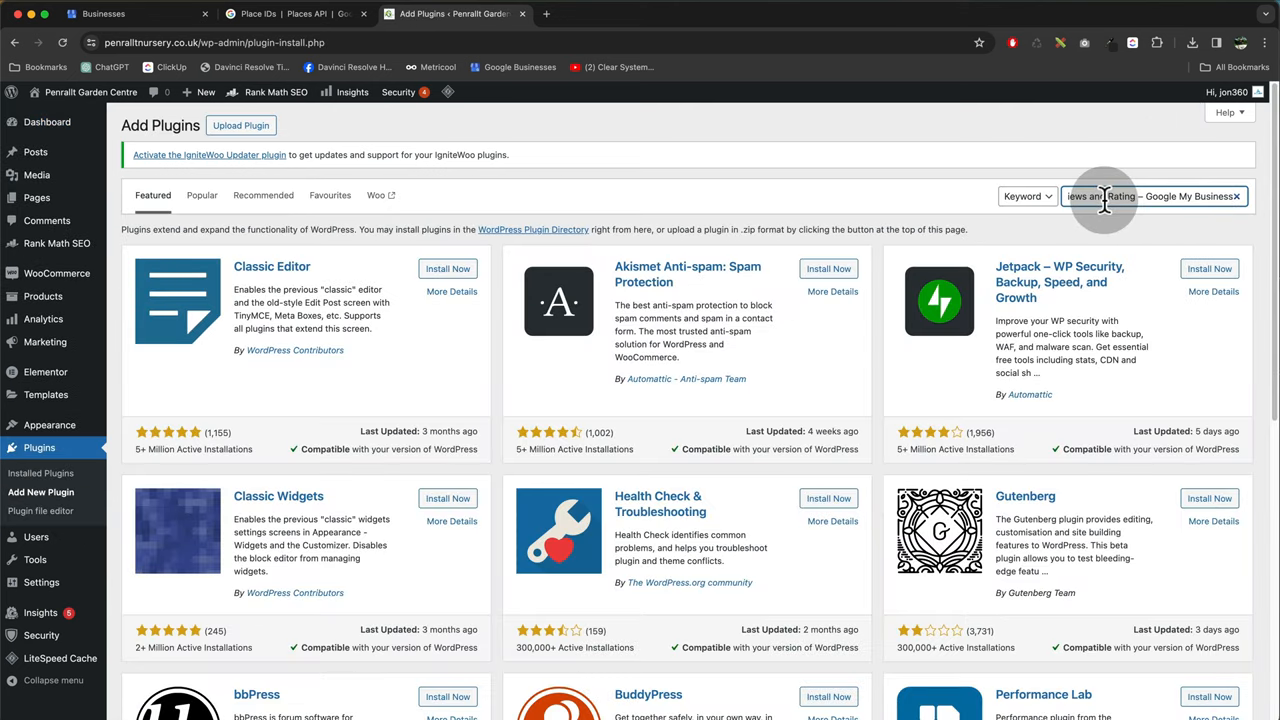
pyautogui.press('Enter')
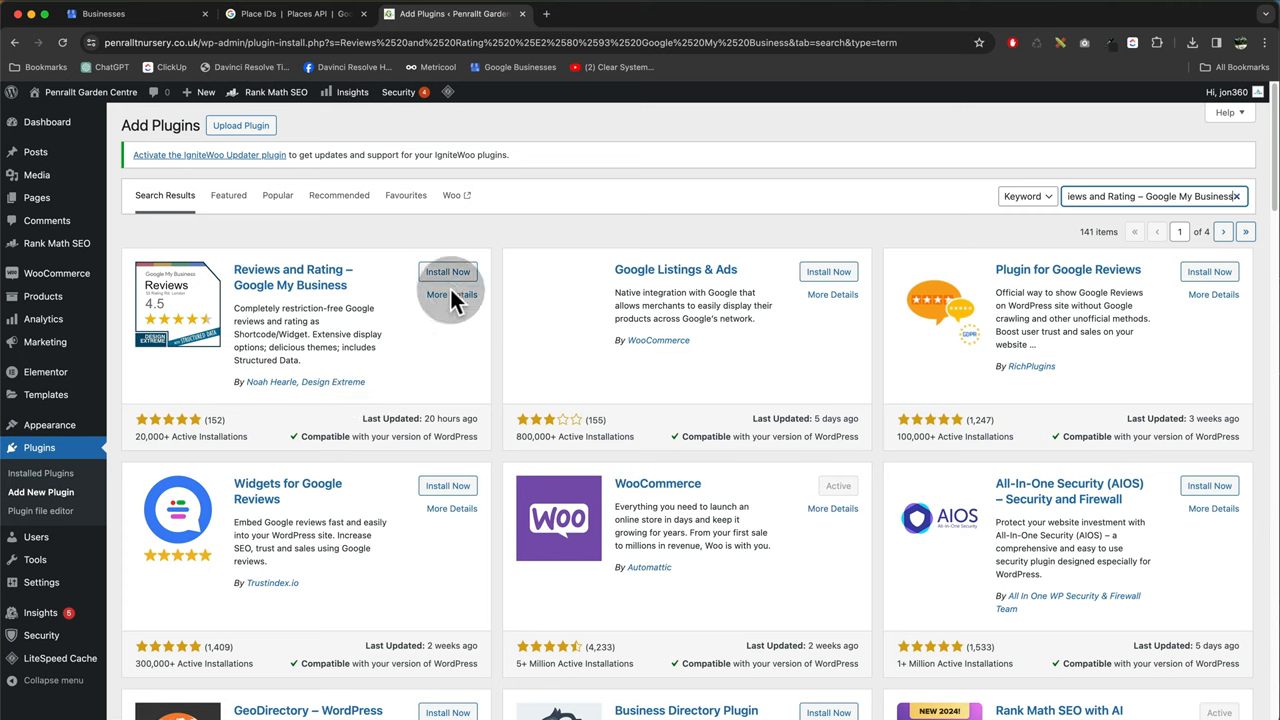
pyautogui.click(448, 272)
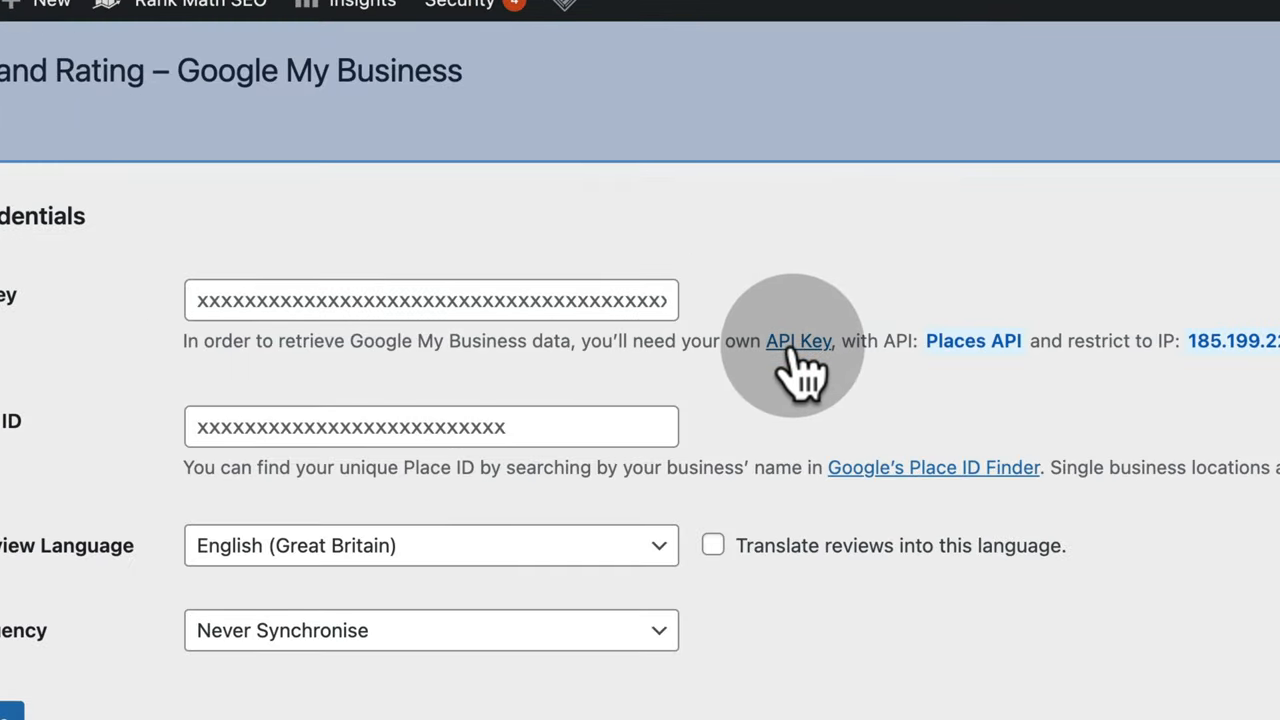
# Reach the Maps Platform credentials page for the Google maps project
pyautogui.click(798, 340)
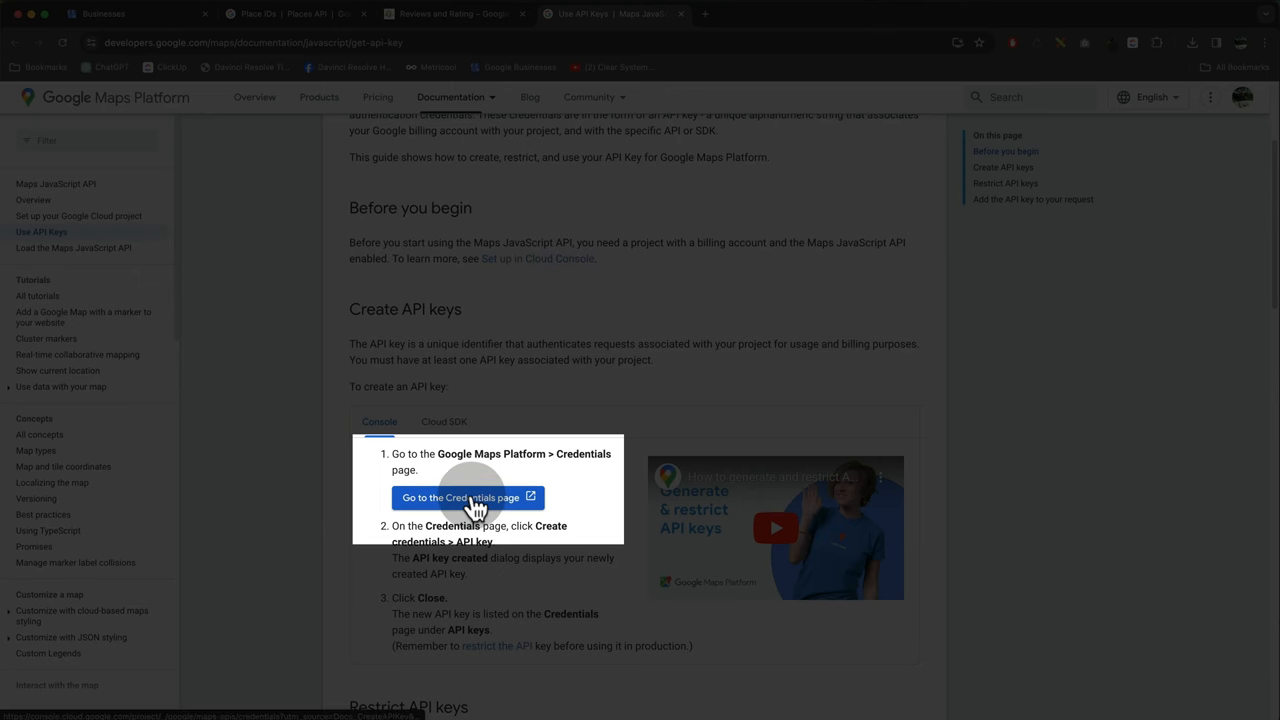
pyautogui.click(460, 496)
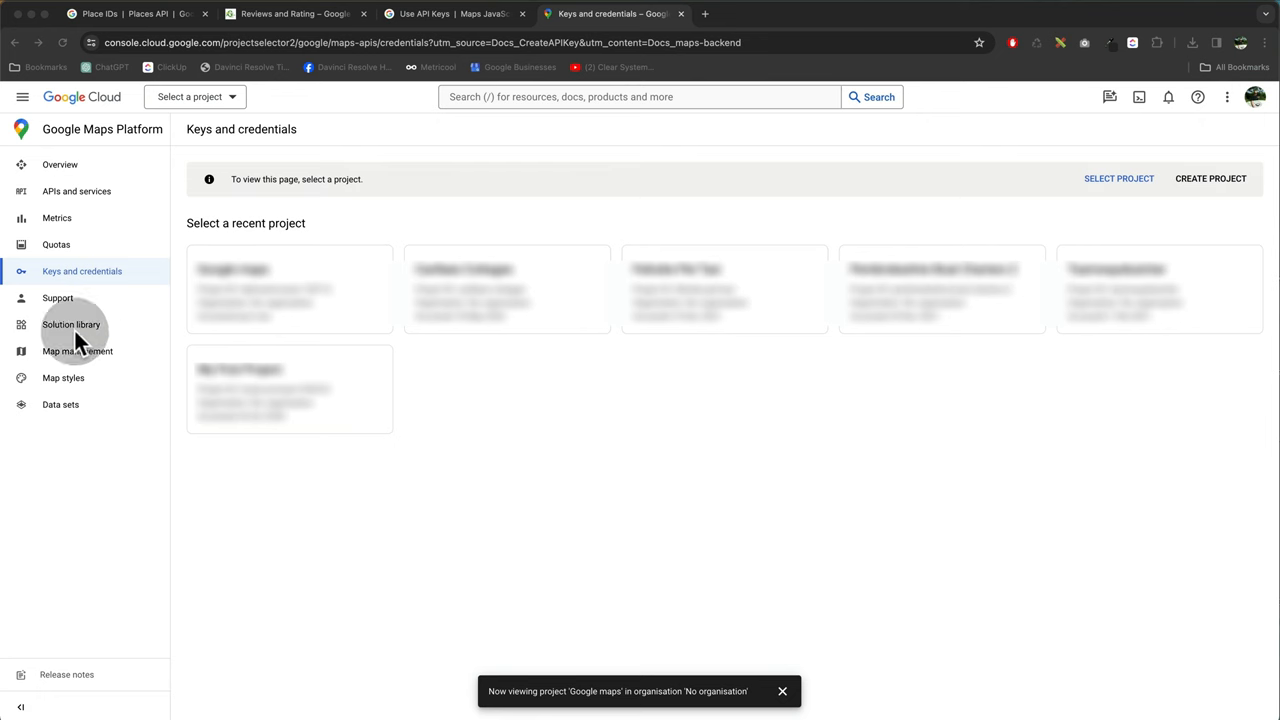
pyautogui.click(82, 272)
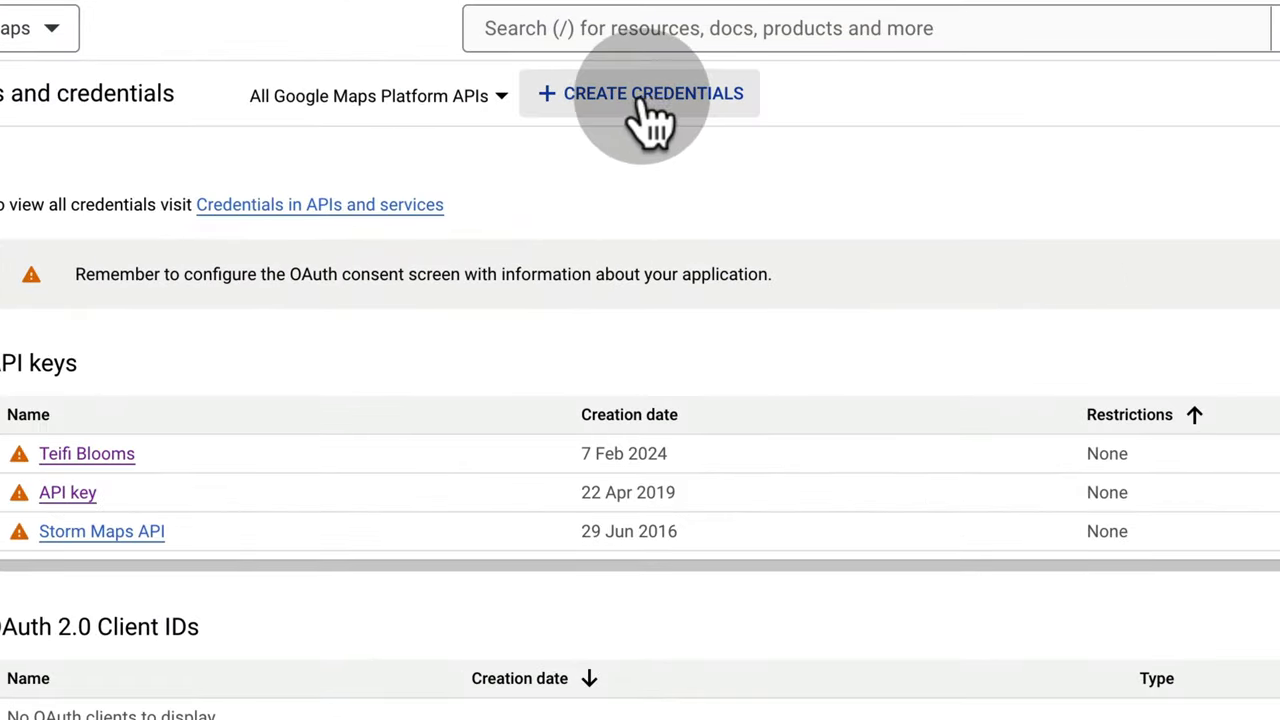
# Create a new API key and copy its value
pyautogui.click(640, 94)
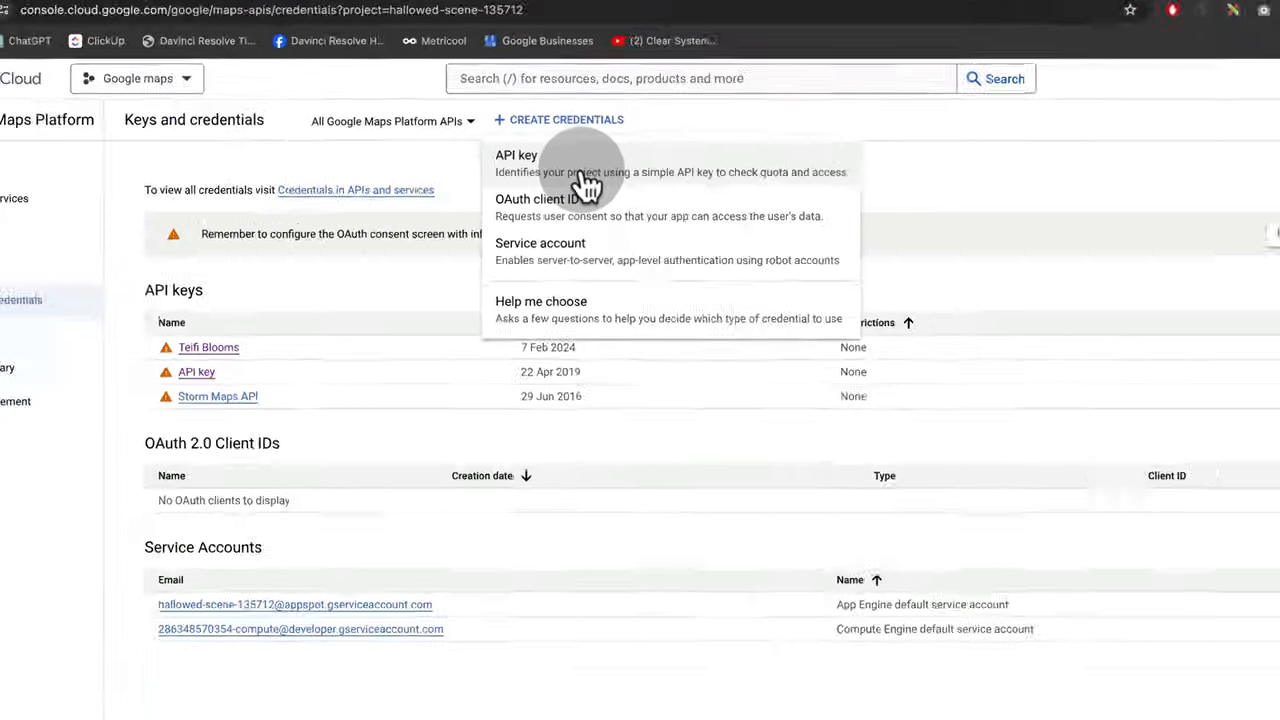
pyautogui.click(516, 156)
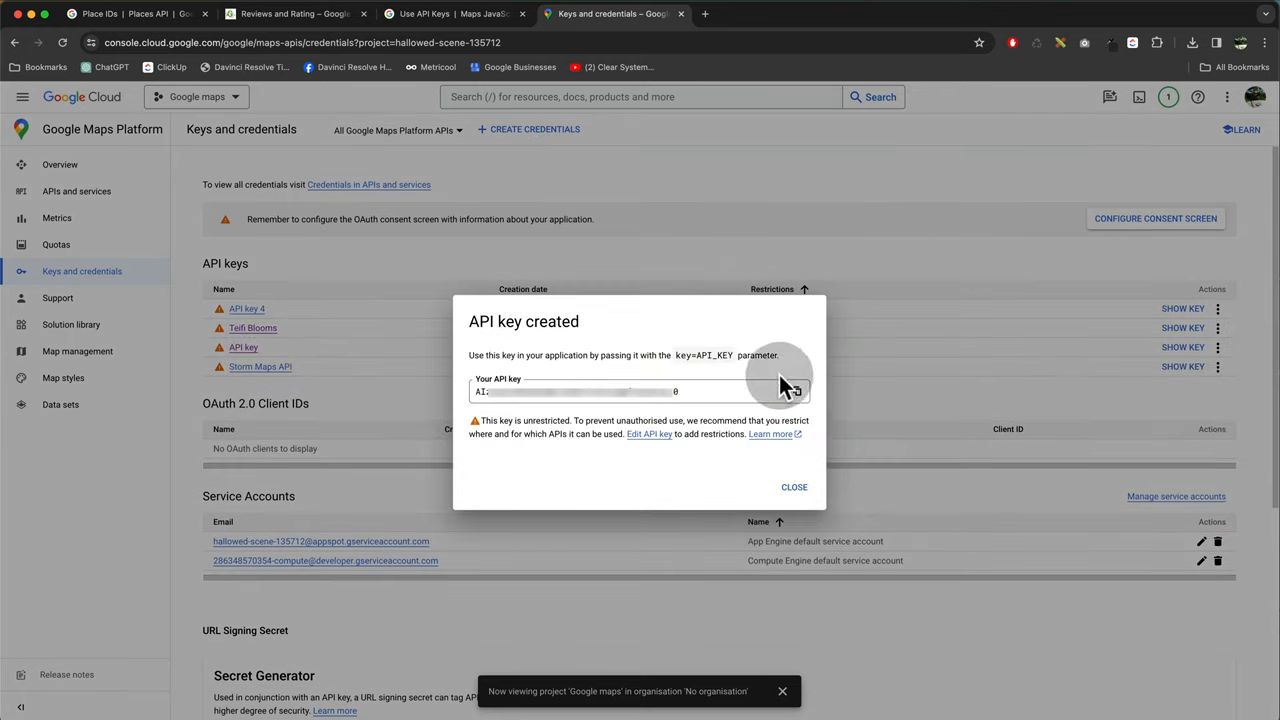
pyautogui.click(796, 390)
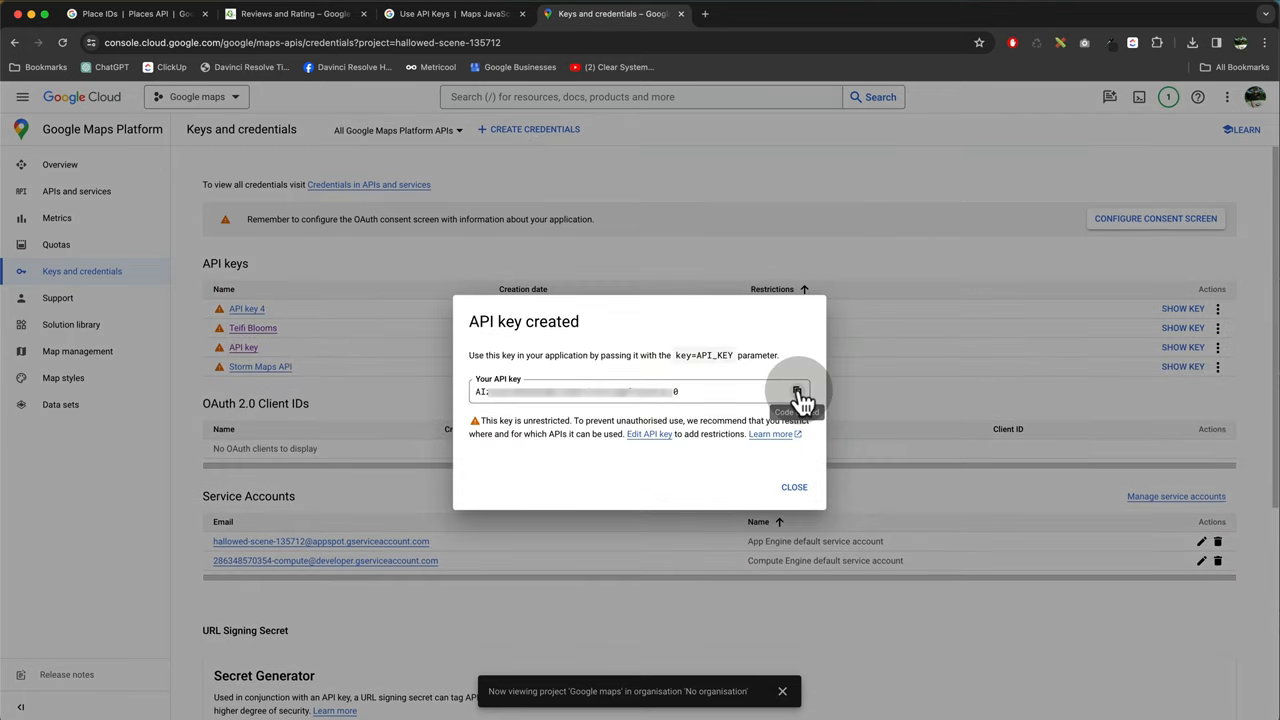
pyautogui.click(794, 488)
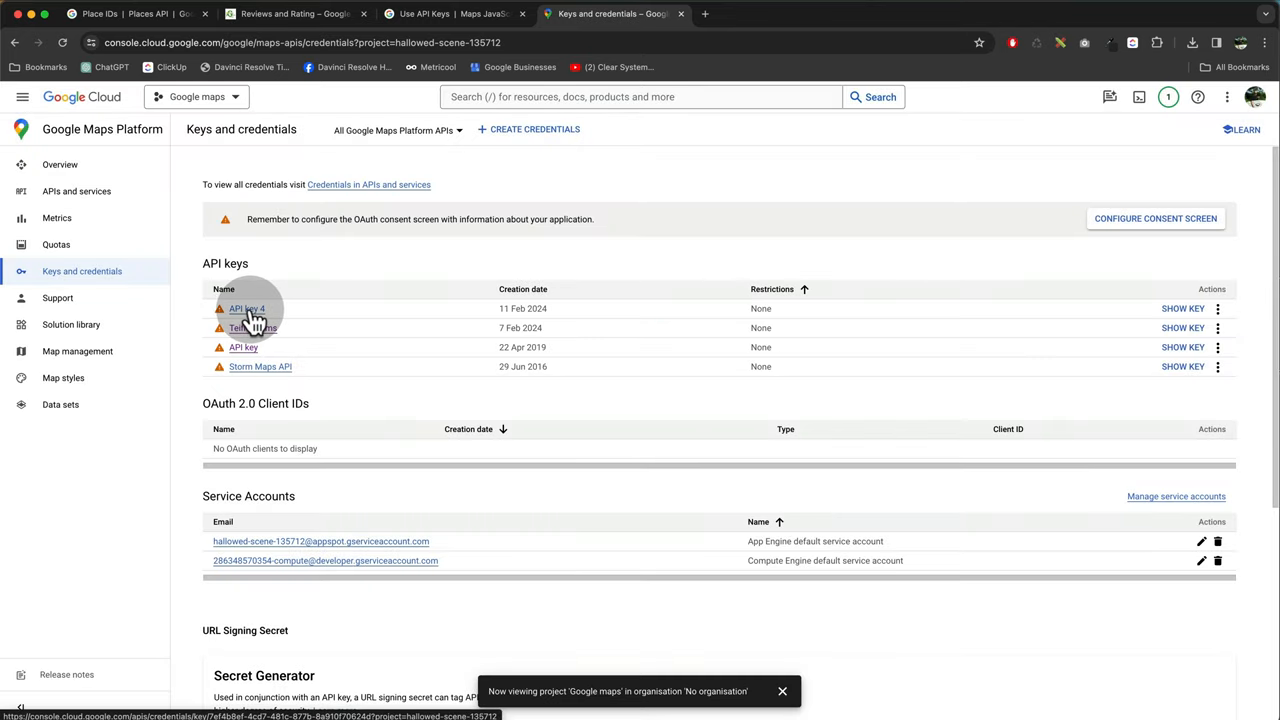
# Rename the new API key to Penrallt Garden Centre
pyautogui.click(246, 308)
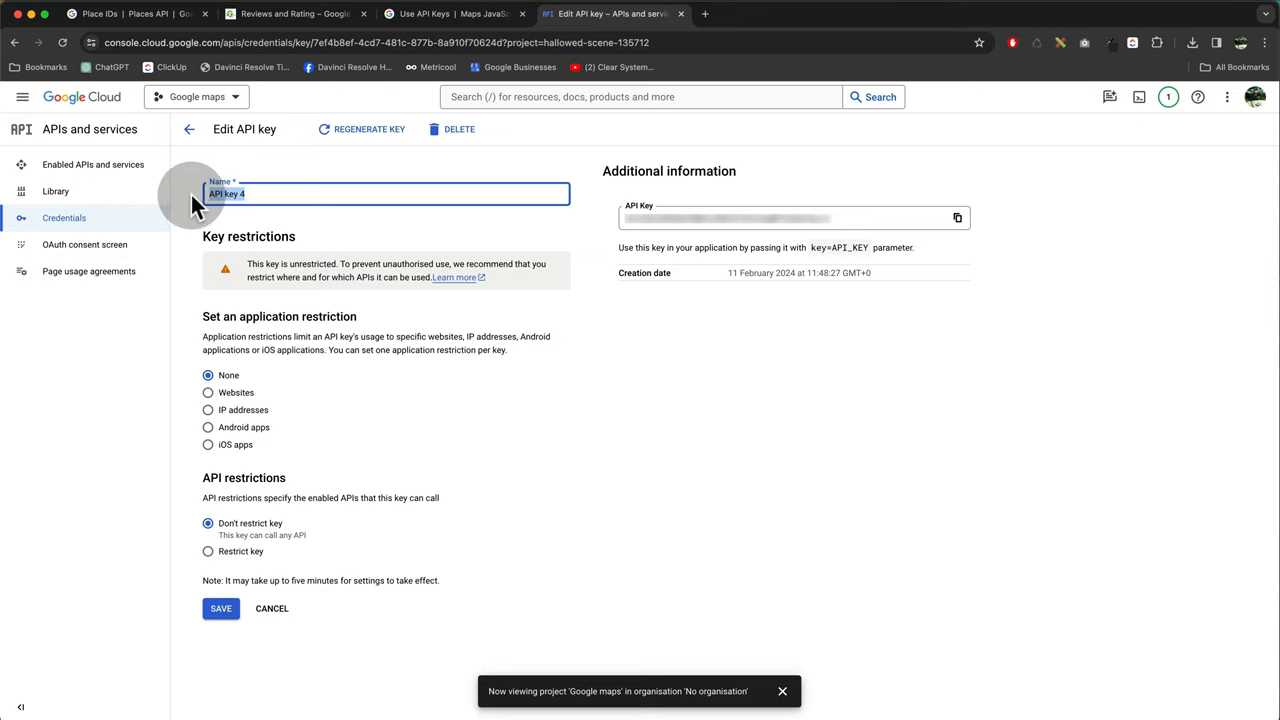
pyautogui.write('Penrallt Garden Centre')
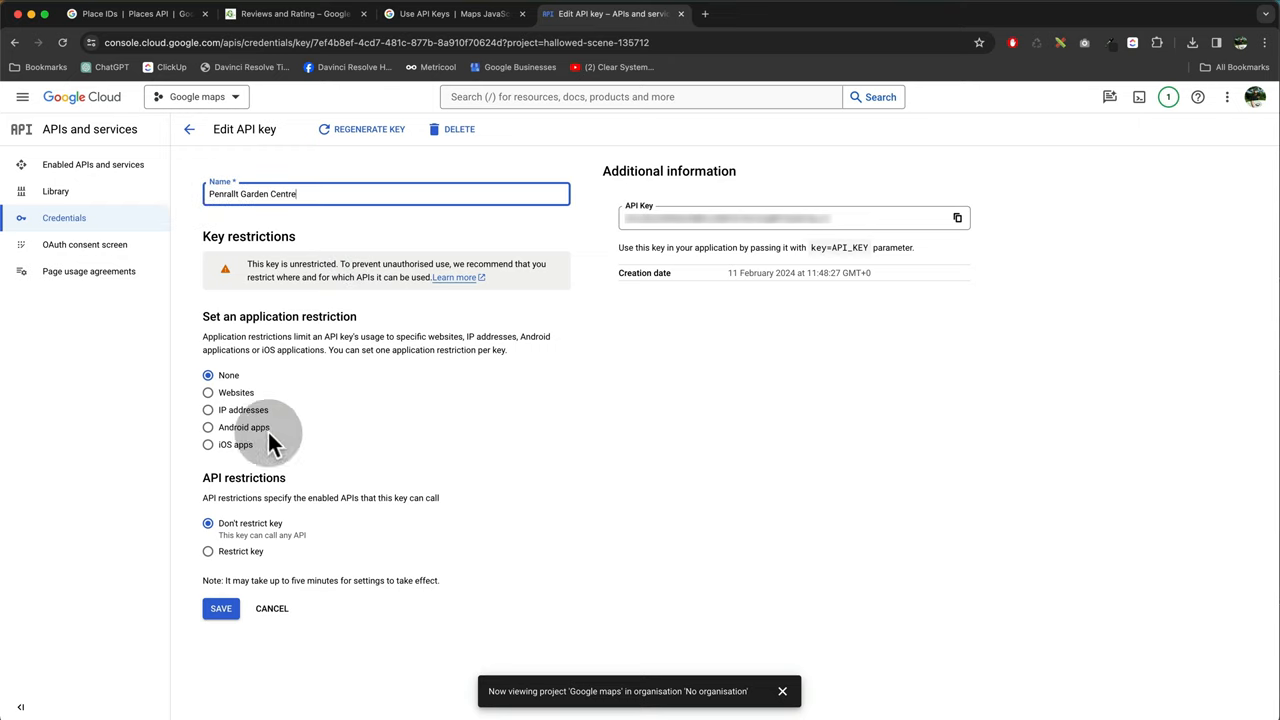
pyautogui.moveTo(216, 404)
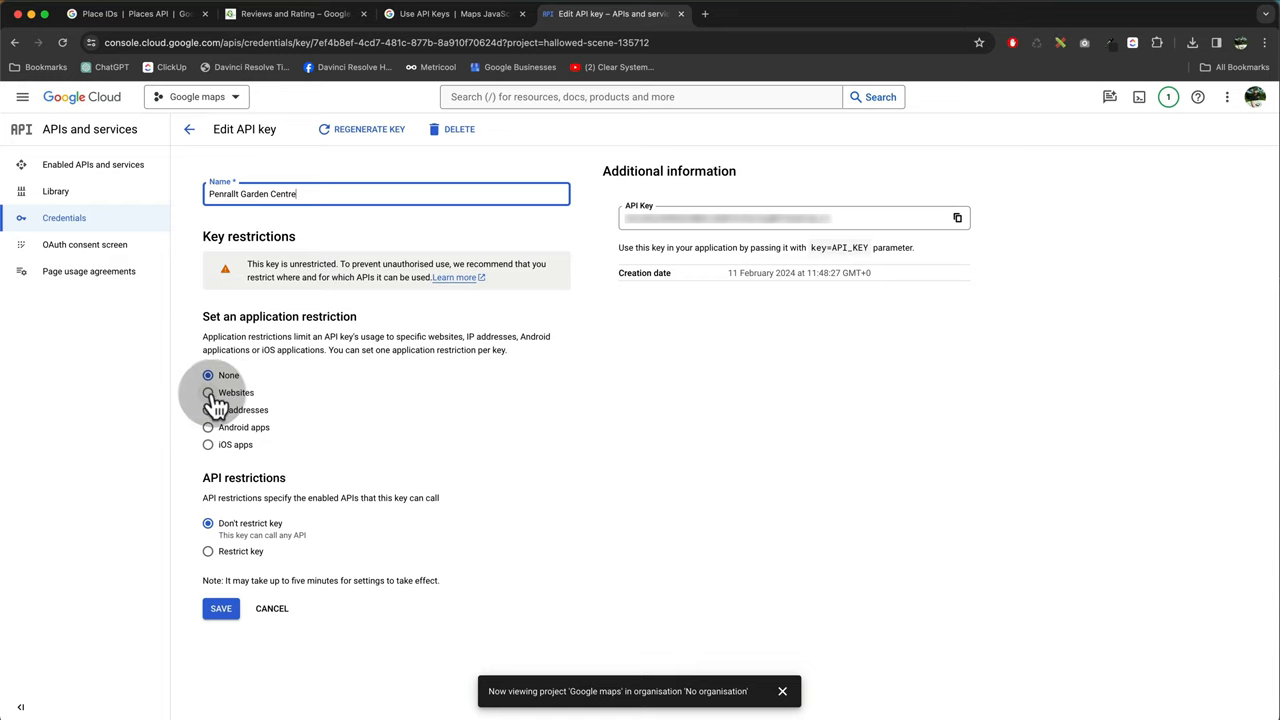
pyautogui.moveTo(210, 396)
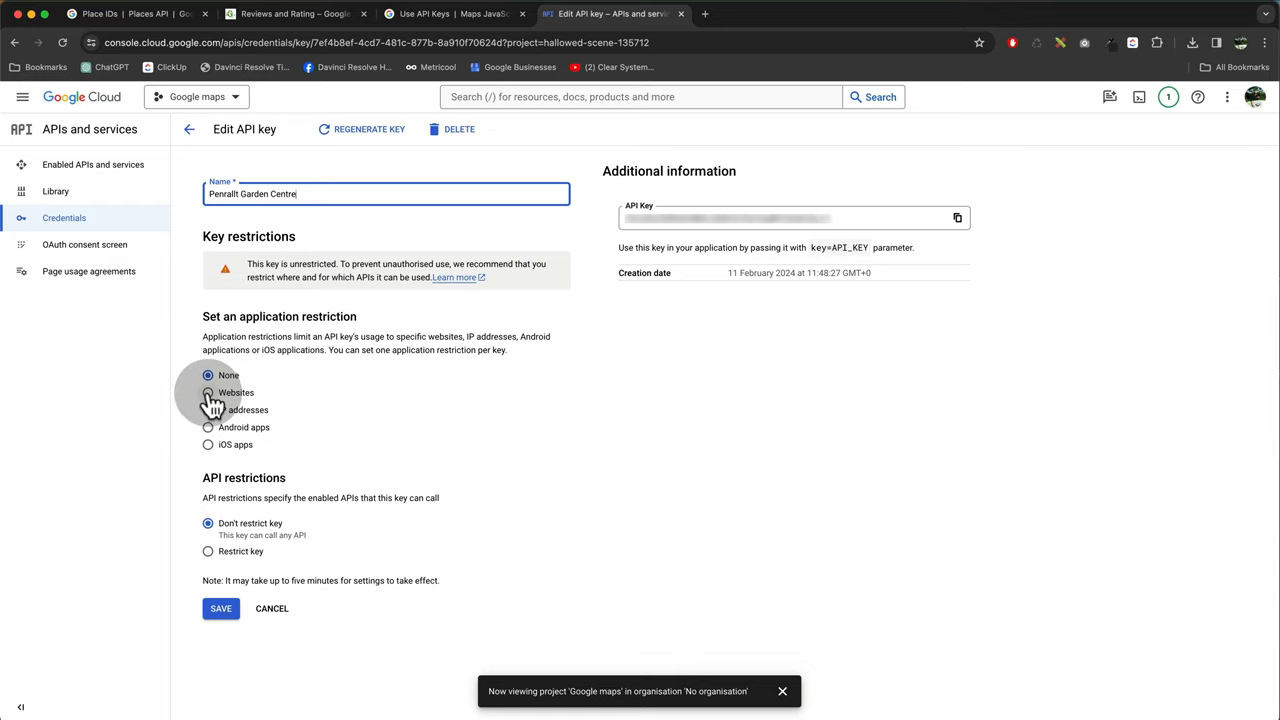
# Restrict the key to the website *.penralltnursery.co.uk/ and save
pyautogui.click(208, 392)
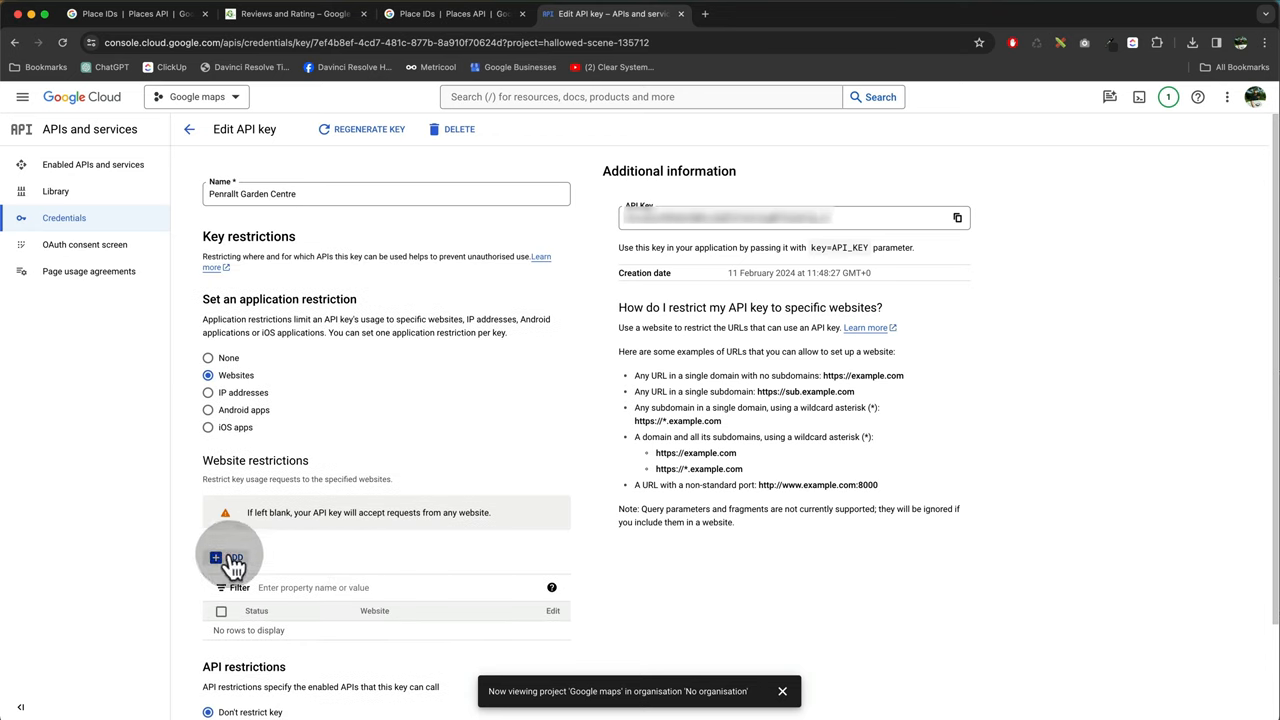
pyautogui.click(232, 558)
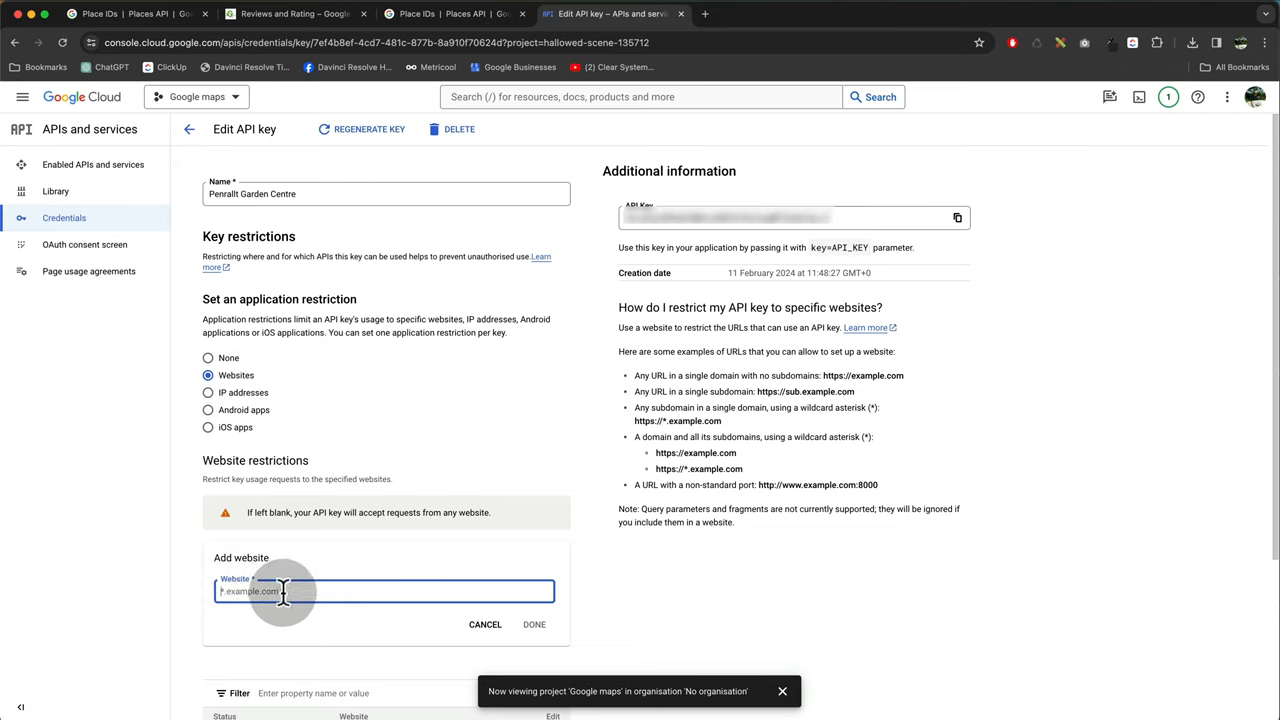
pyautogui.write('penralltnursery.co.uk/')
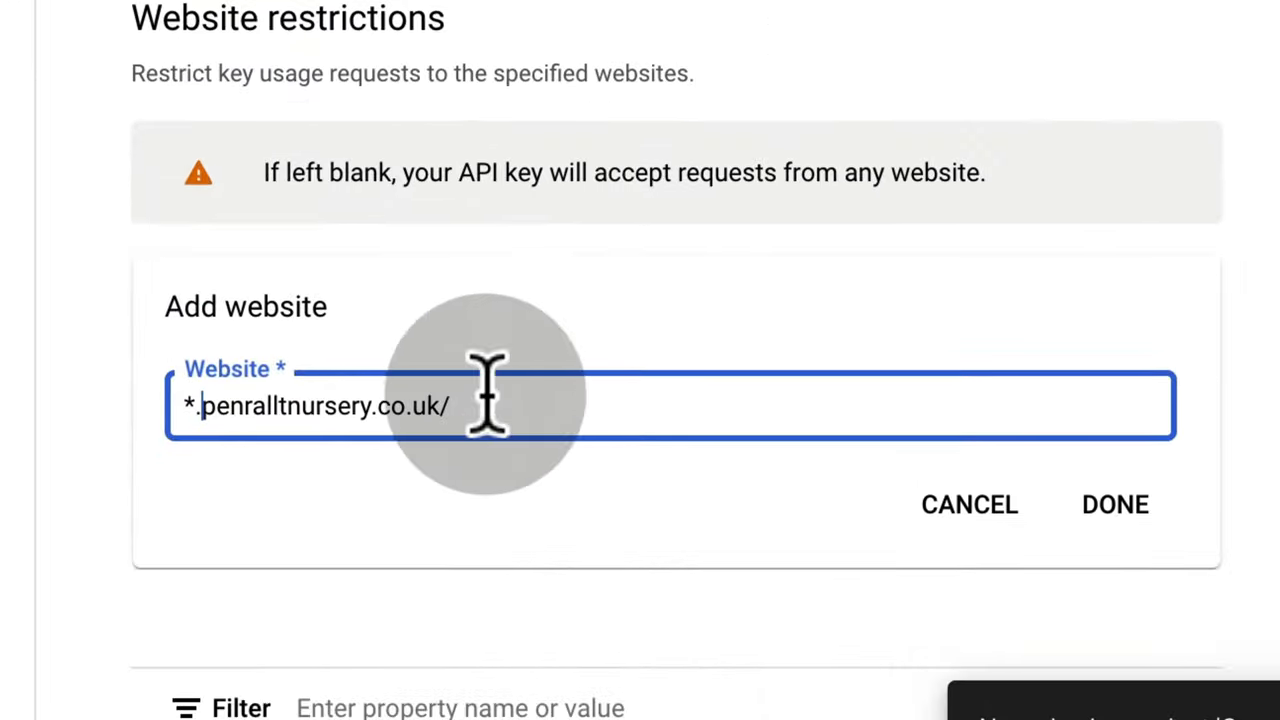
pyautogui.write('*')
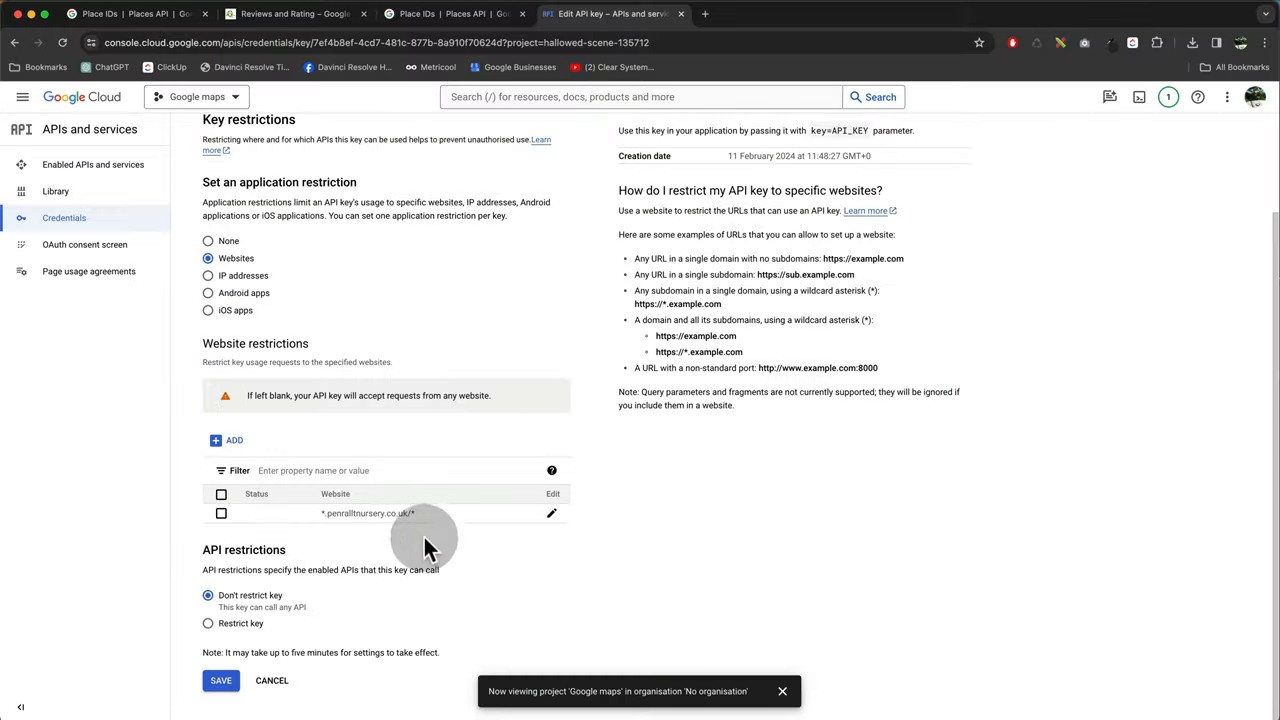
pyautogui.click(220, 680)
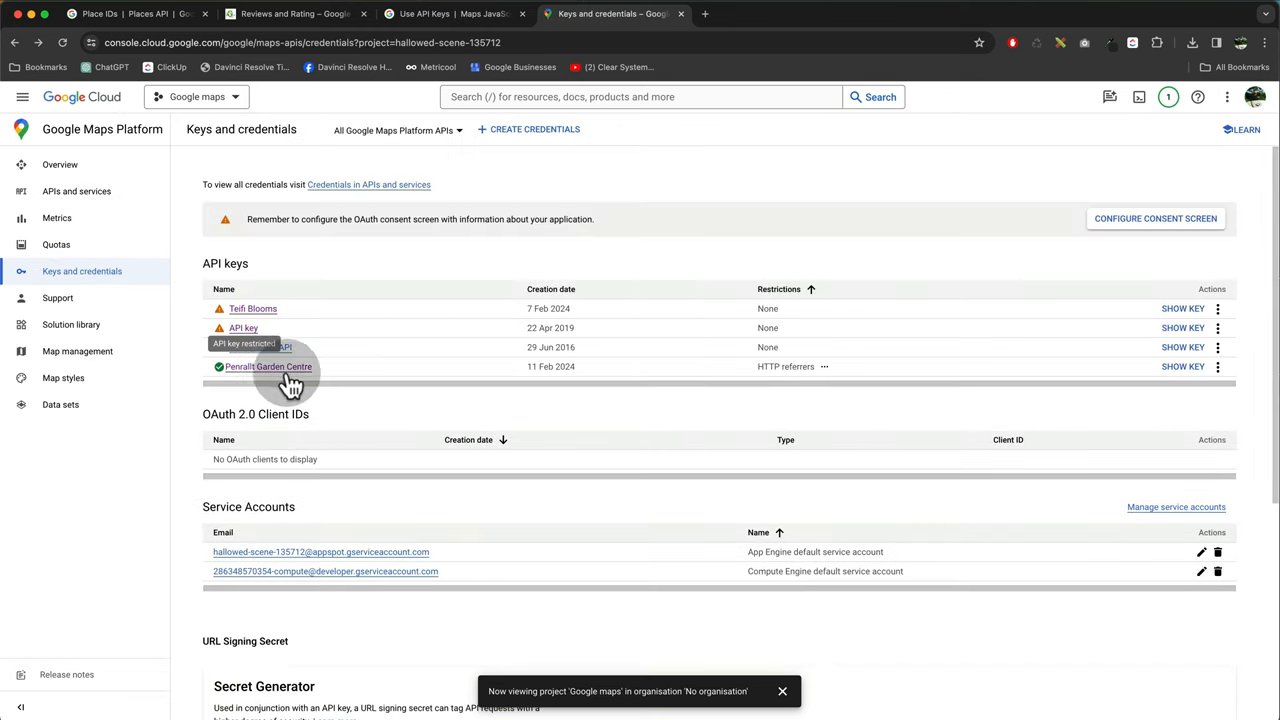
pyautogui.moveTo(604, 384)
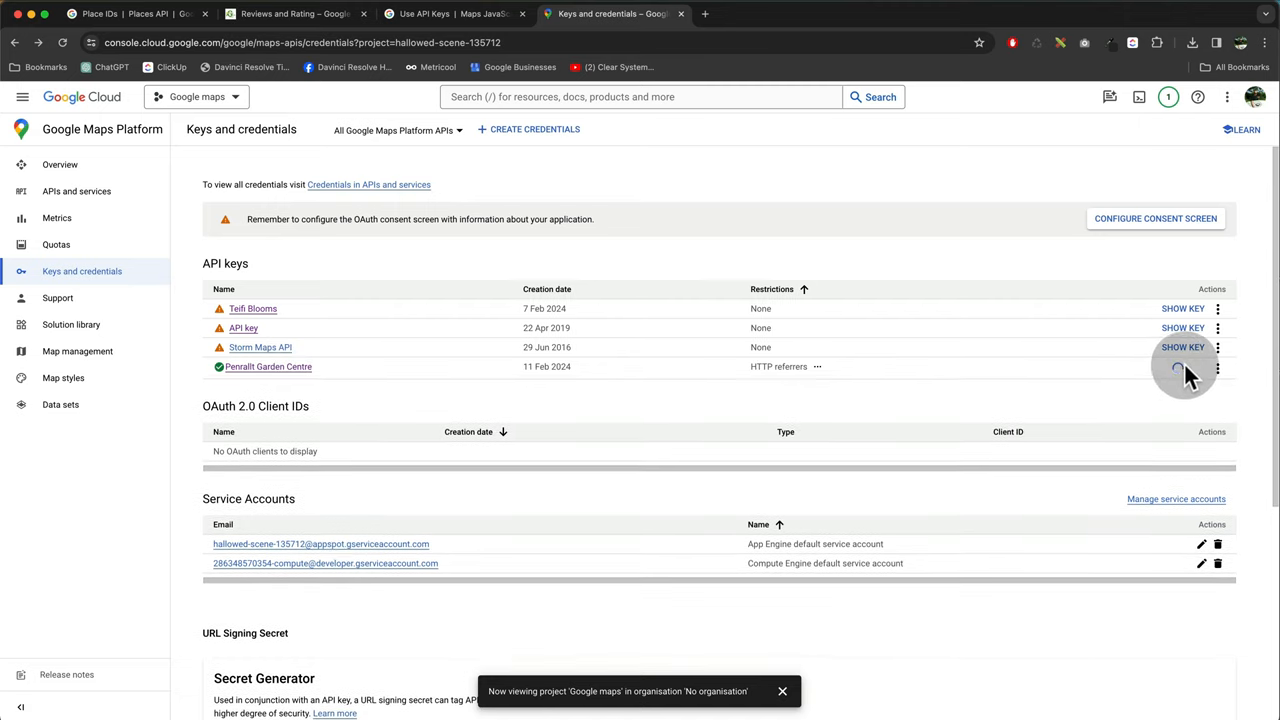
# Reveal the Penrallt Garden Centre key and paste it into the plugin's Google API Key field
pyautogui.click(1184, 366)
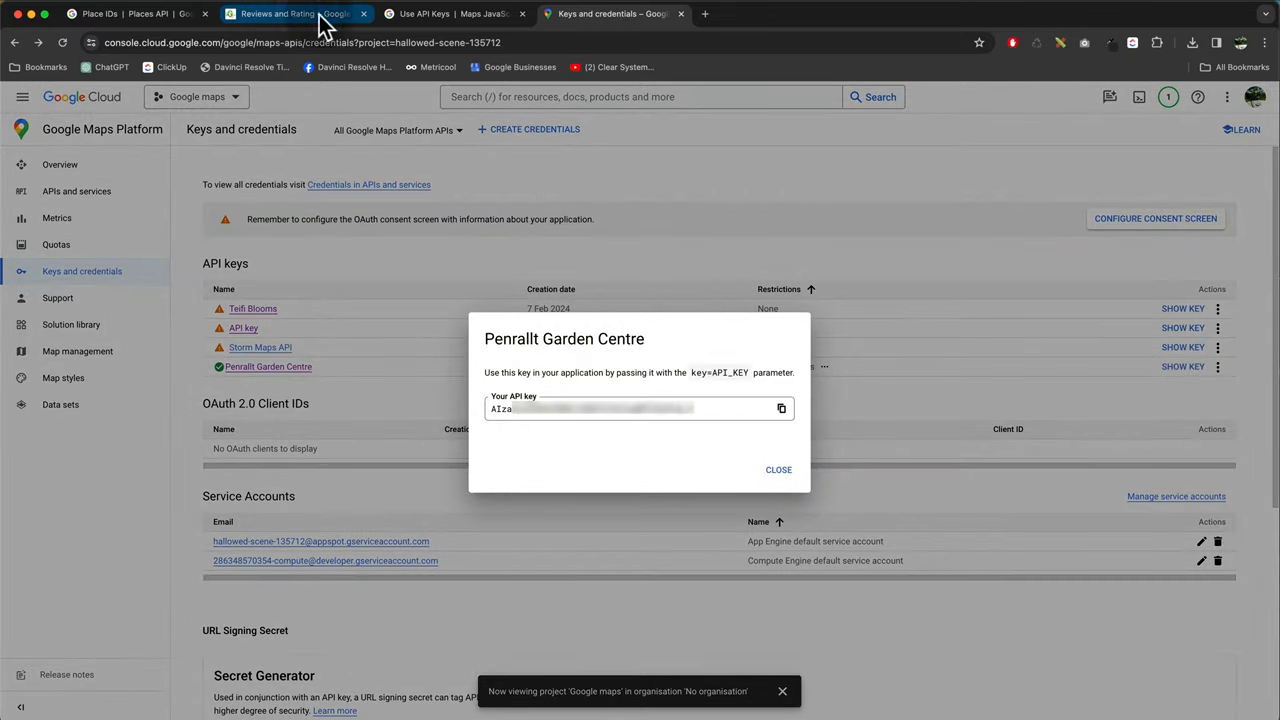
pyautogui.click(290, 12)
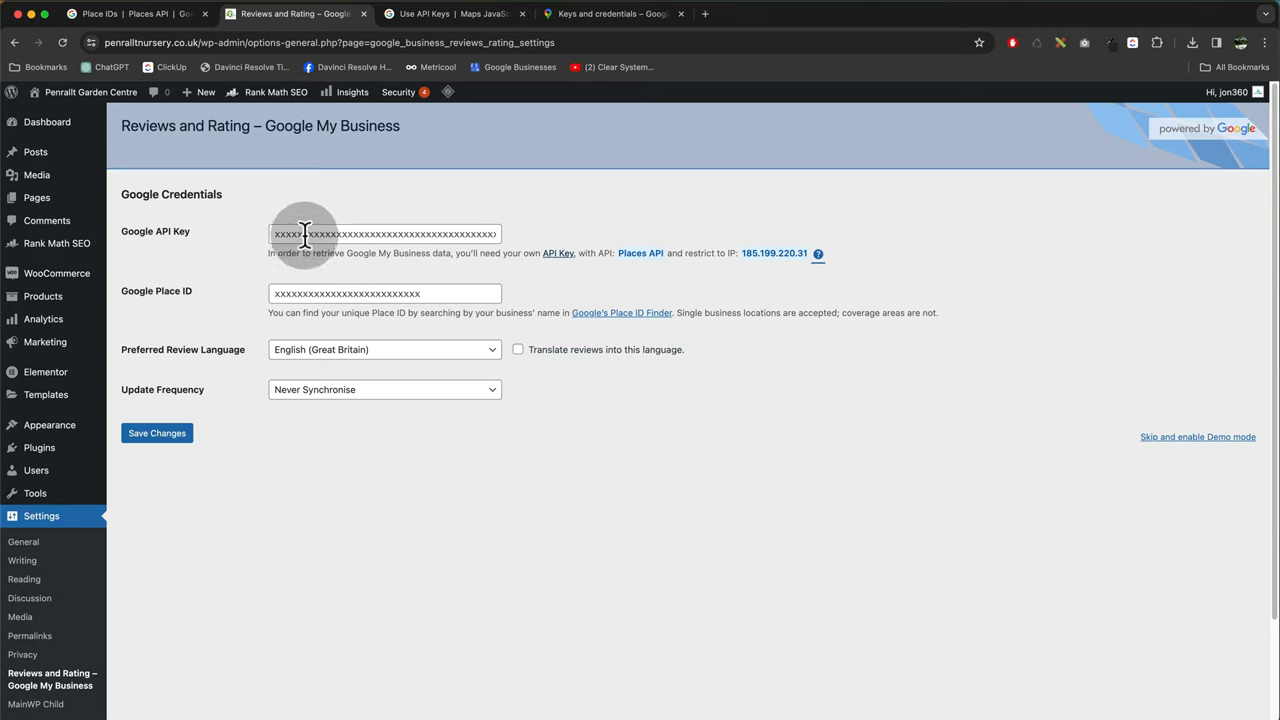
pyautogui.click(384, 232)
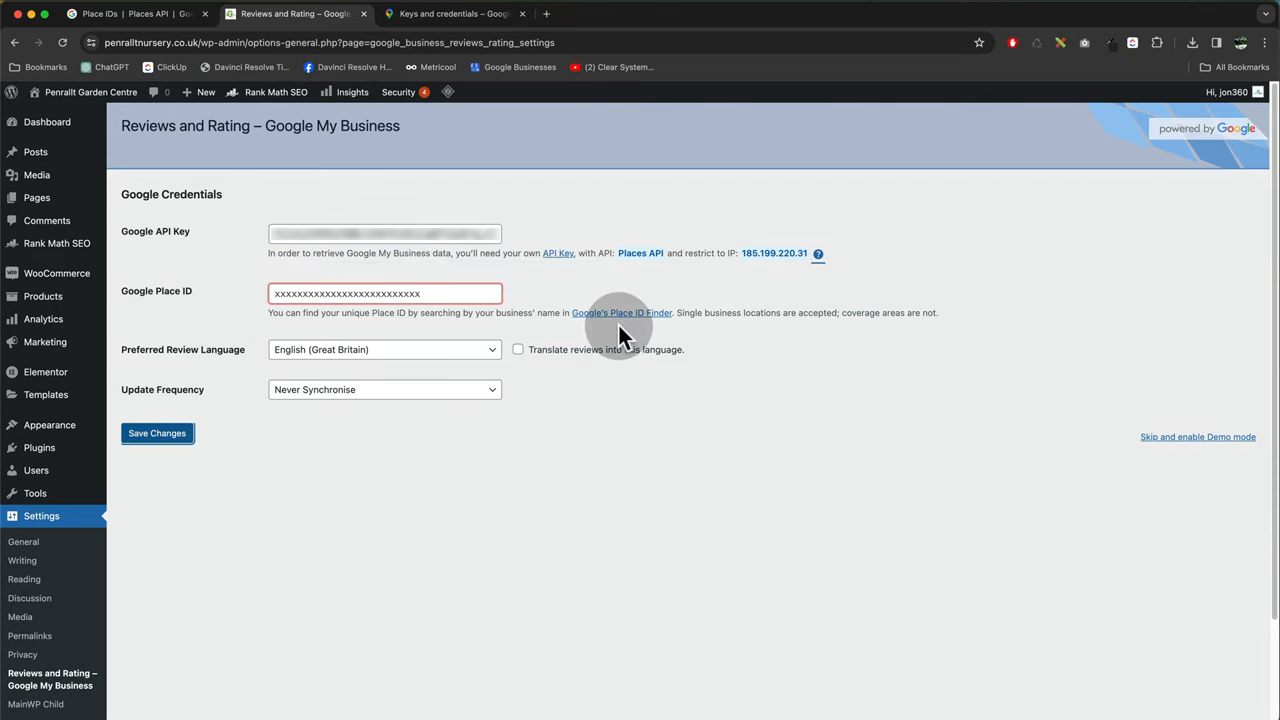
pyautogui.click(620, 312)
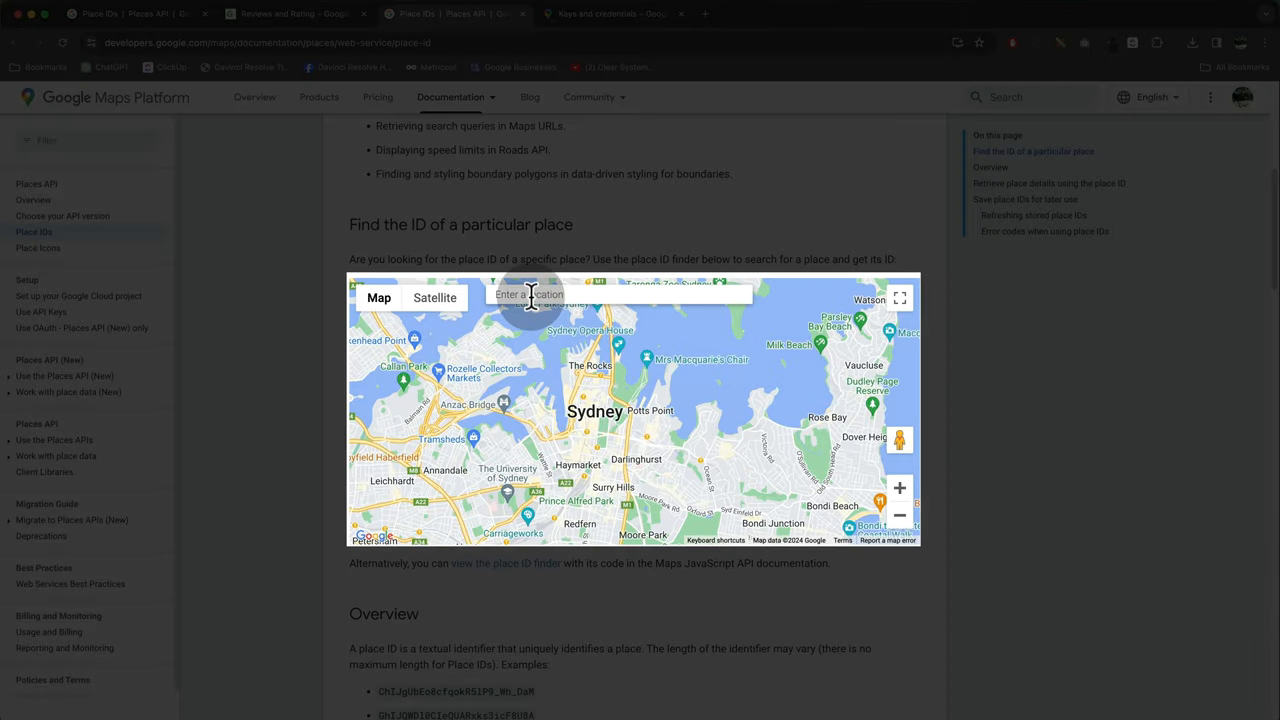
# Find Penrallt's Place ID in the finder and paste it into the Google Place ID field
pyautogui.write('penrallt, mo')
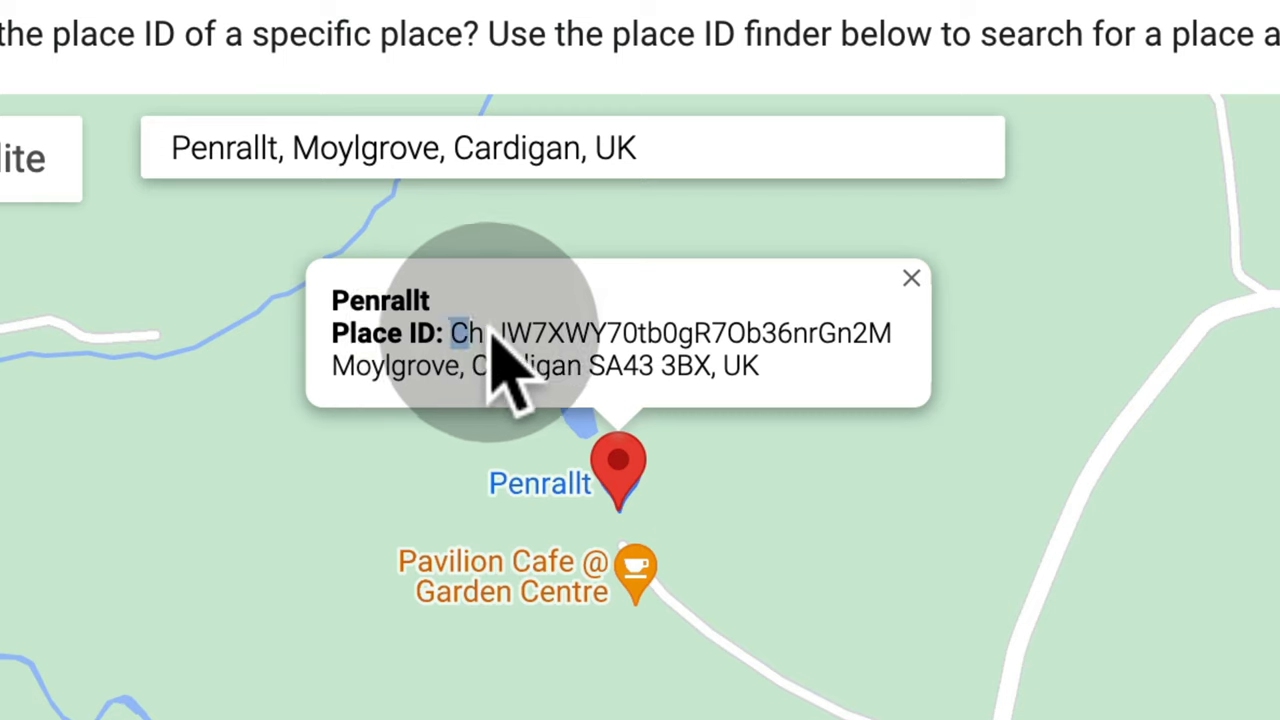
pyautogui.moveTo(450, 332); pyautogui.dragTo(896, 332)
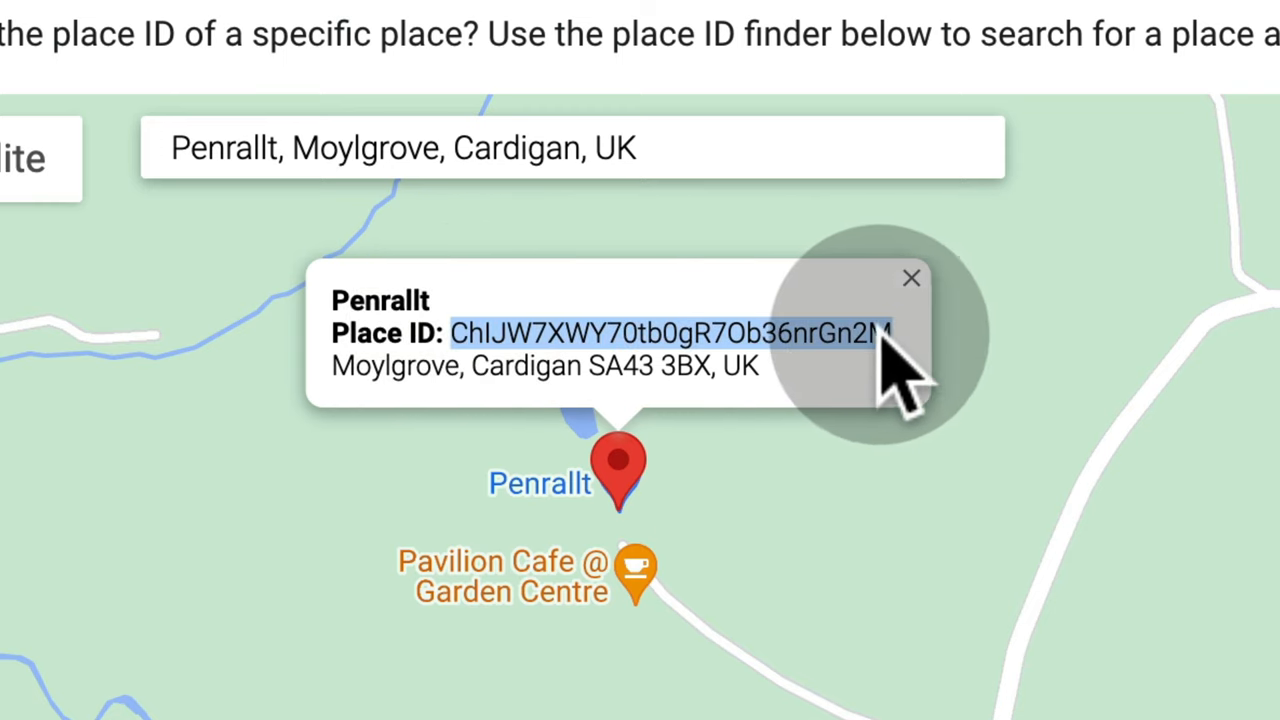
pyautogui.click(292, 12)
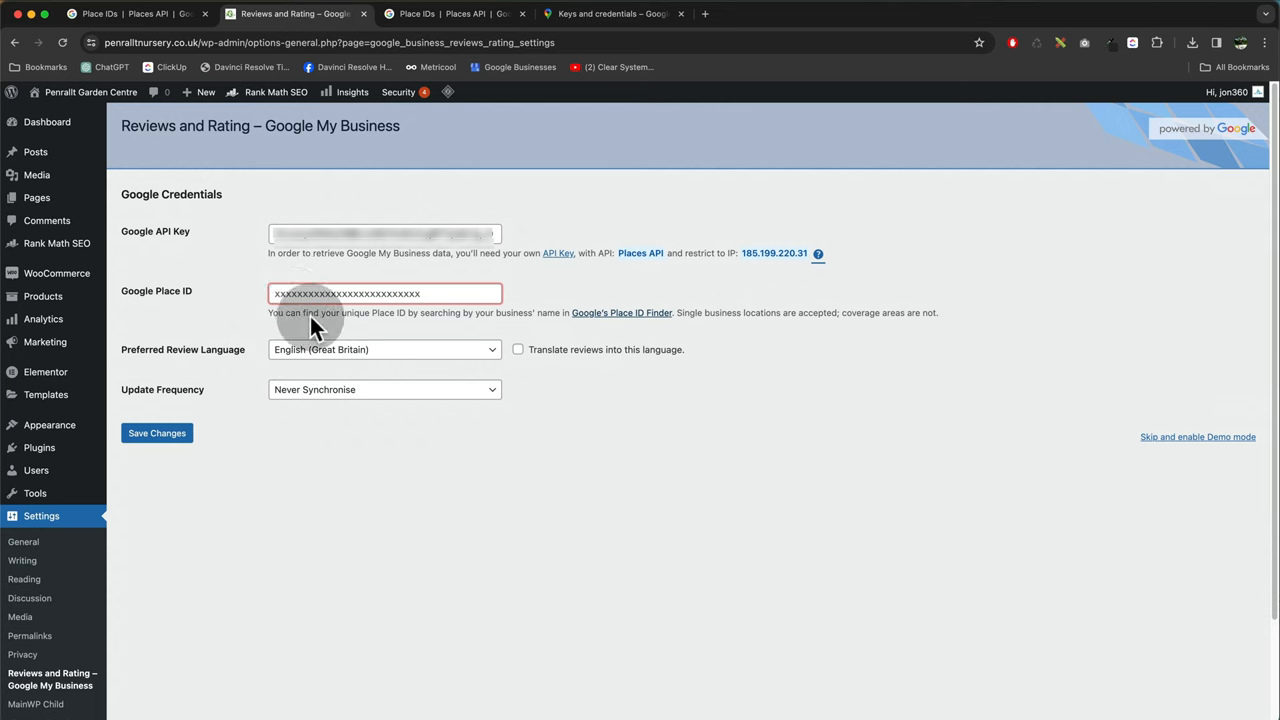
pyautogui.rightClick(384, 292)
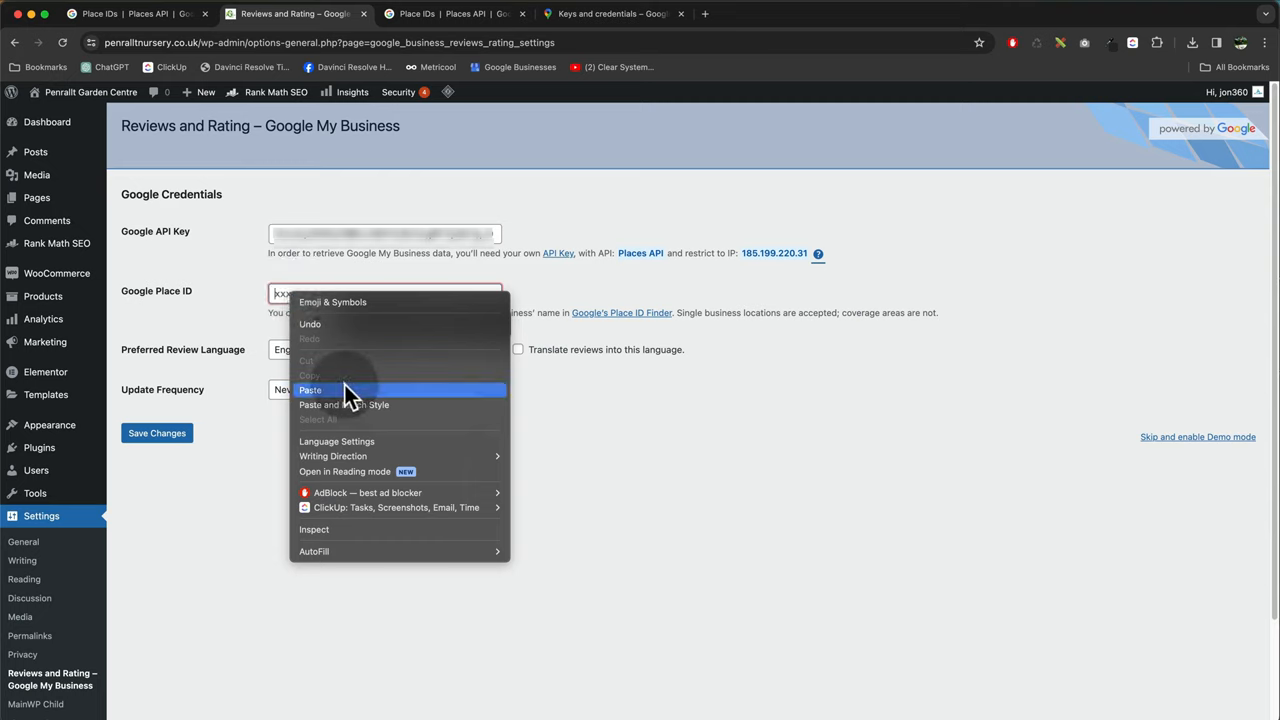
pyautogui.click(310, 390)
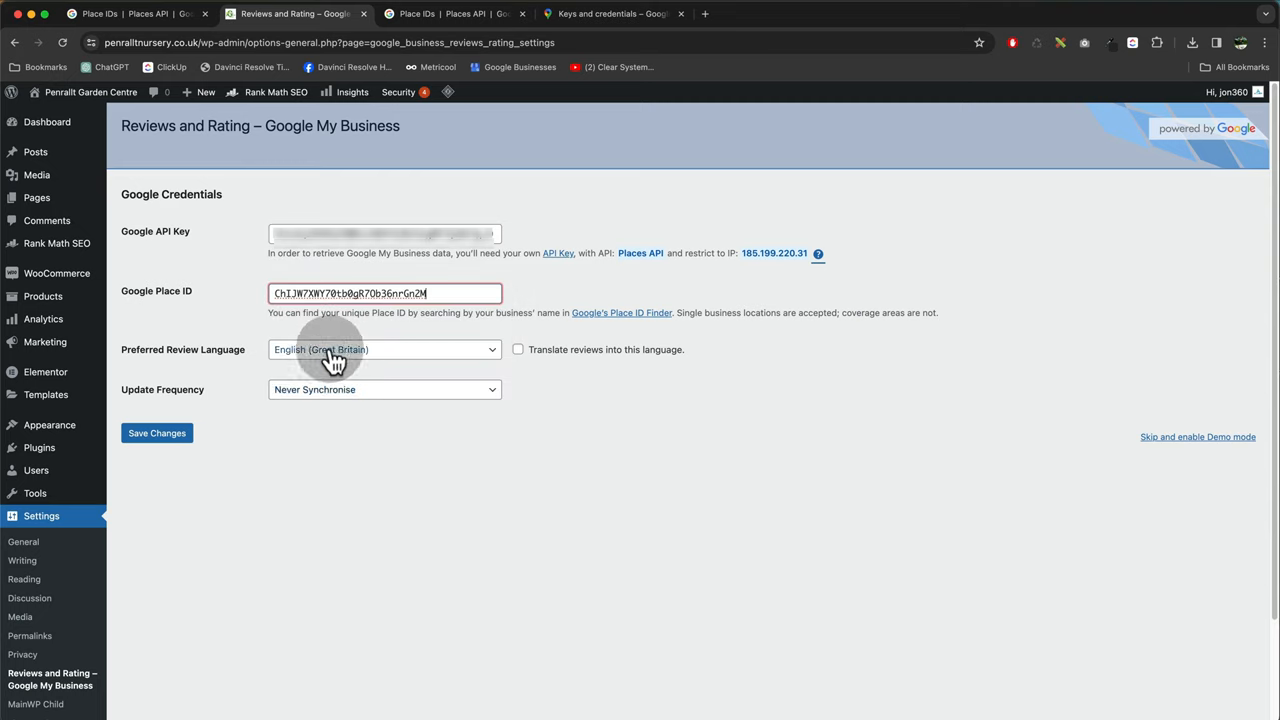
# Set Update Frequency to Synchronise Daily and save the credentials
pyautogui.click(384, 388)
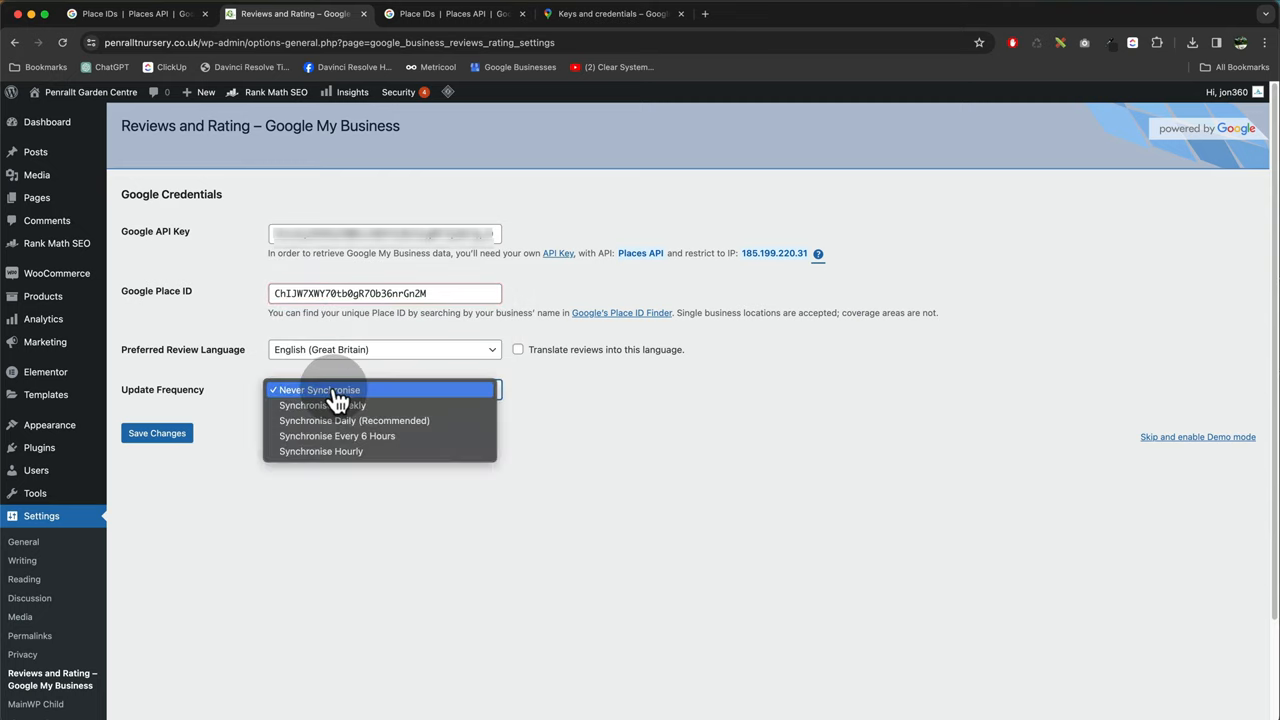
pyautogui.moveTo(360, 420)
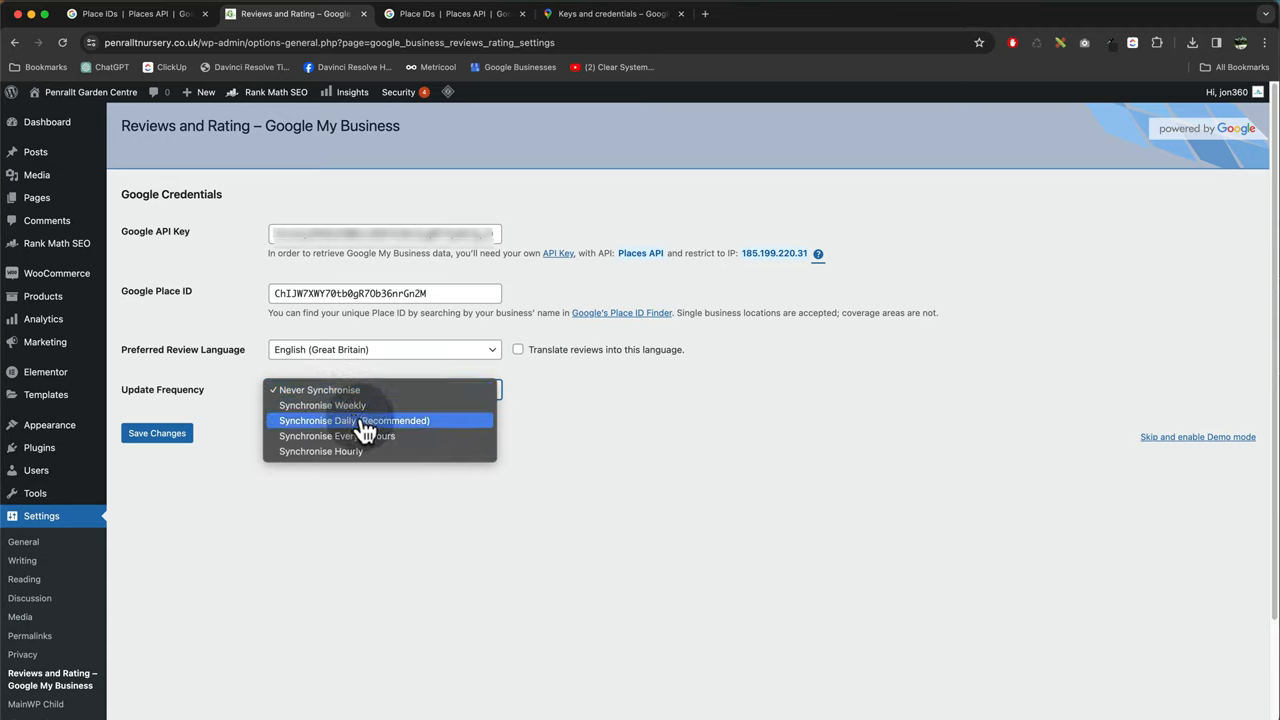
pyautogui.click(354, 420)
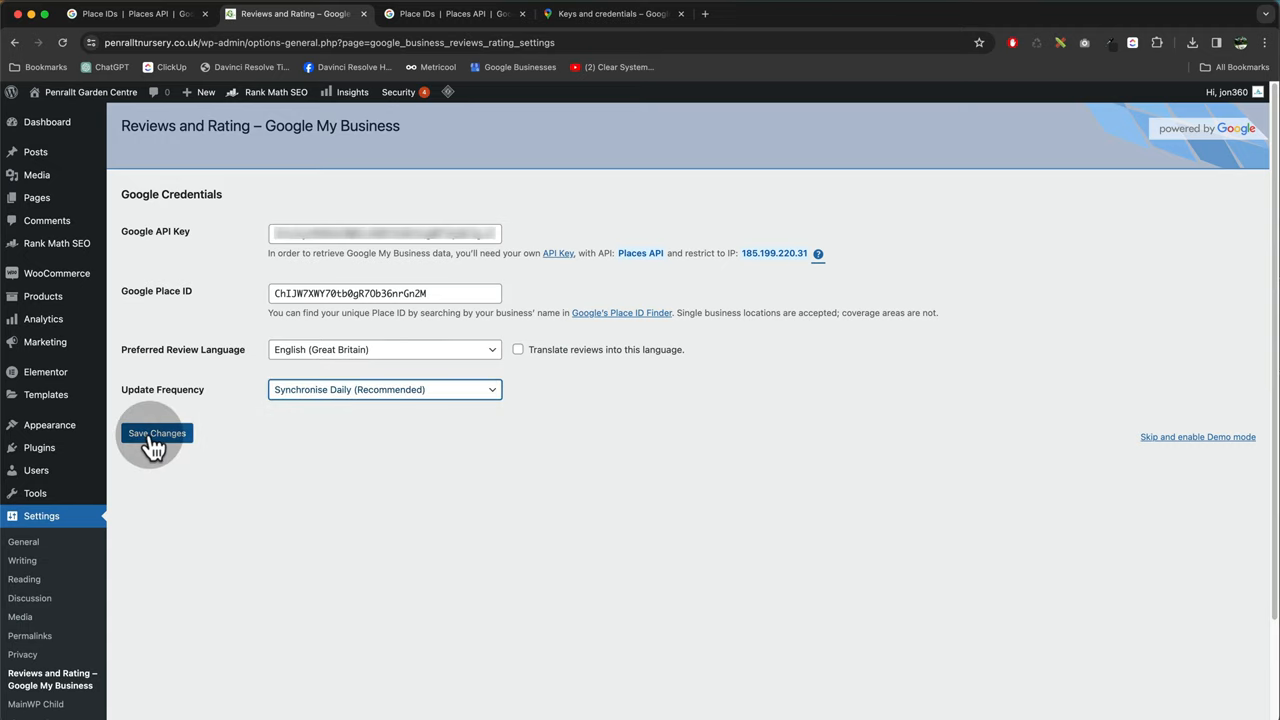
pyautogui.click(156, 432)
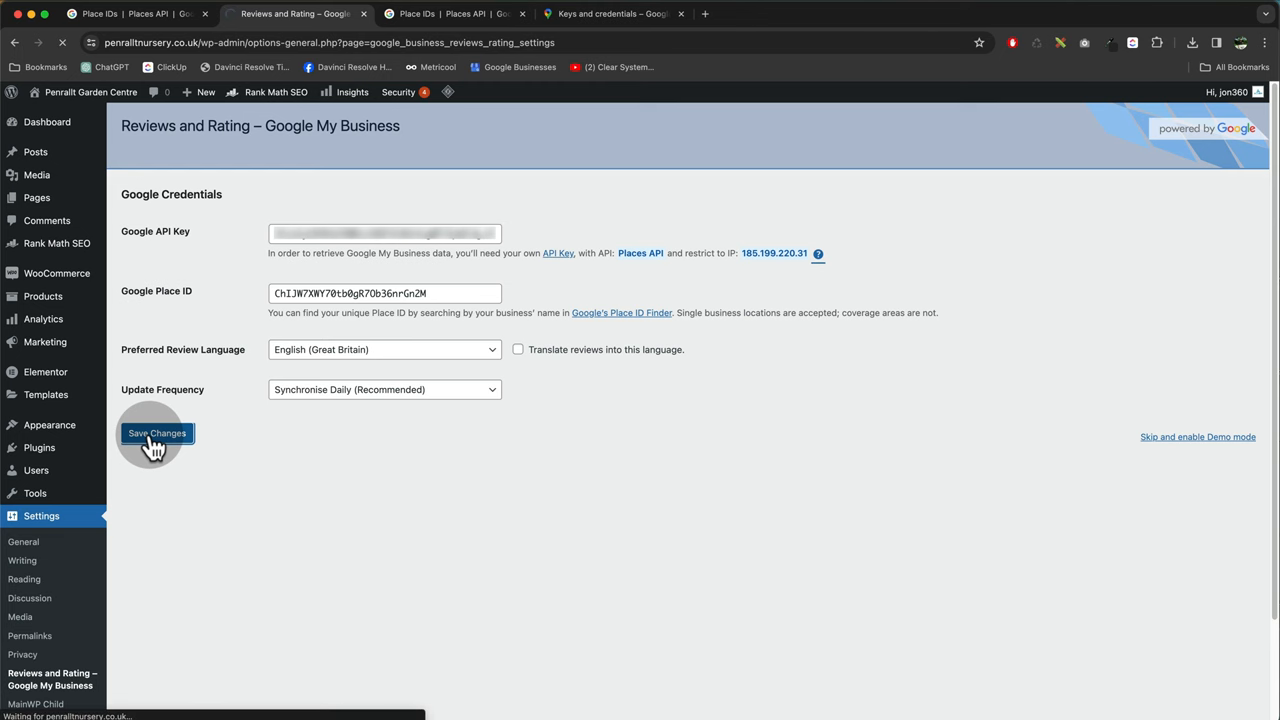
pyautogui.click(156, 432)
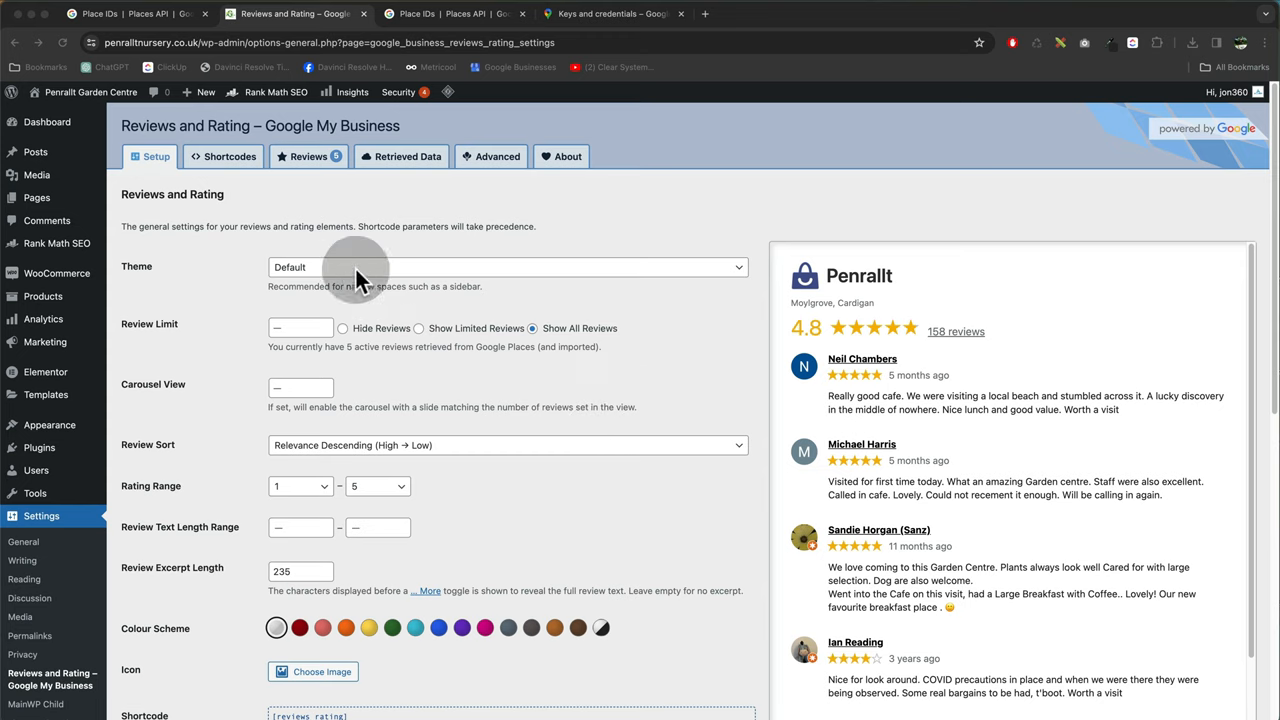
pyautogui.moveTo(344, 276)
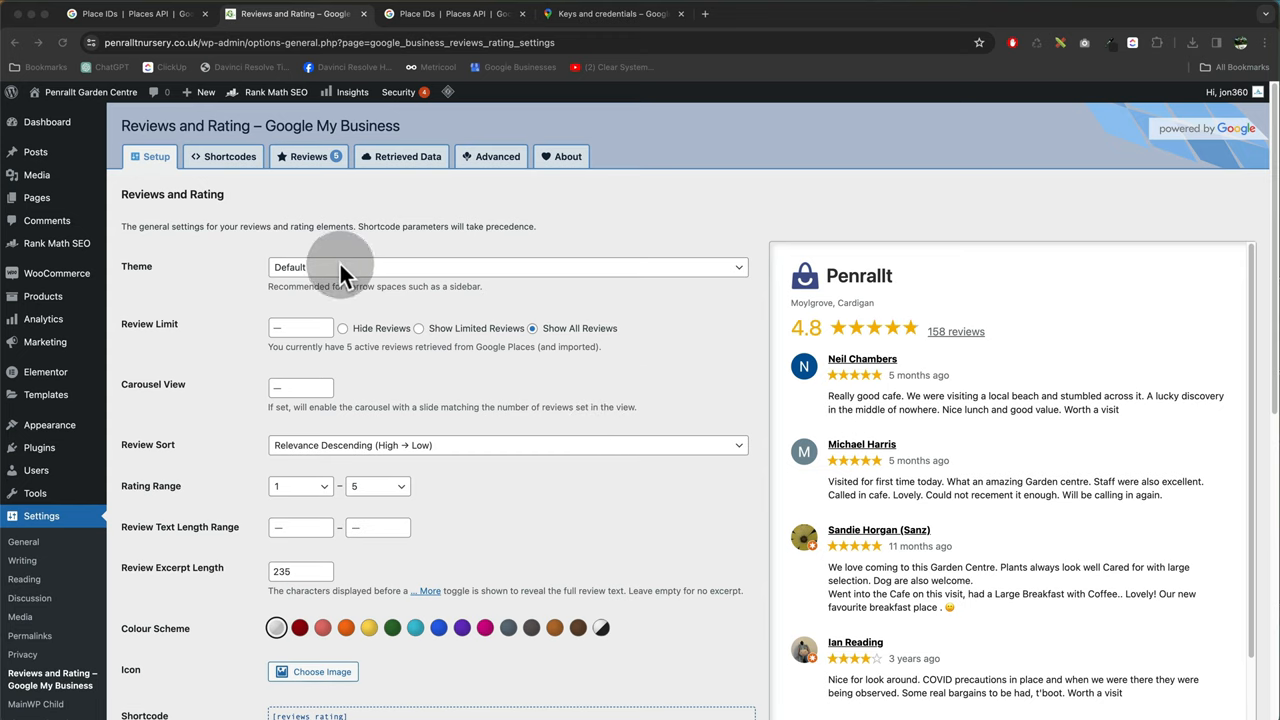
# Set the theme to Four Columns, Light Background with Fonts and sort reviews by date descending
pyautogui.click(504, 266)
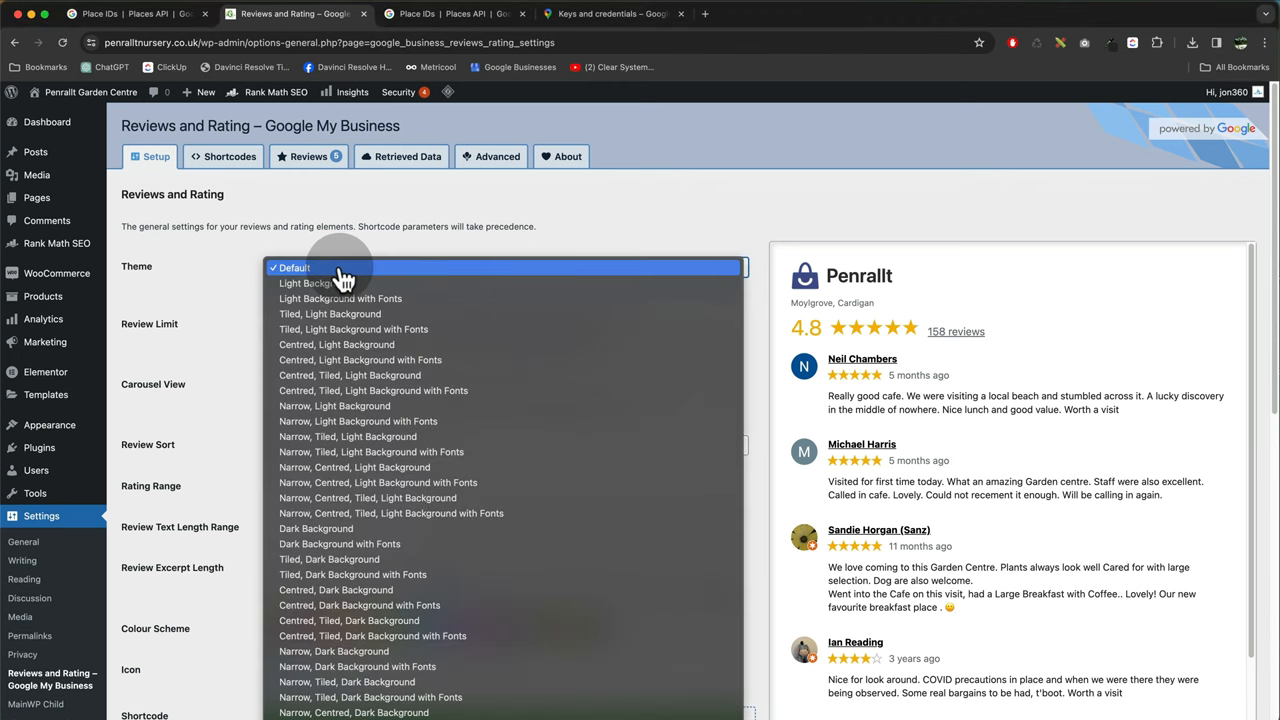
pyautogui.scroll(-3)
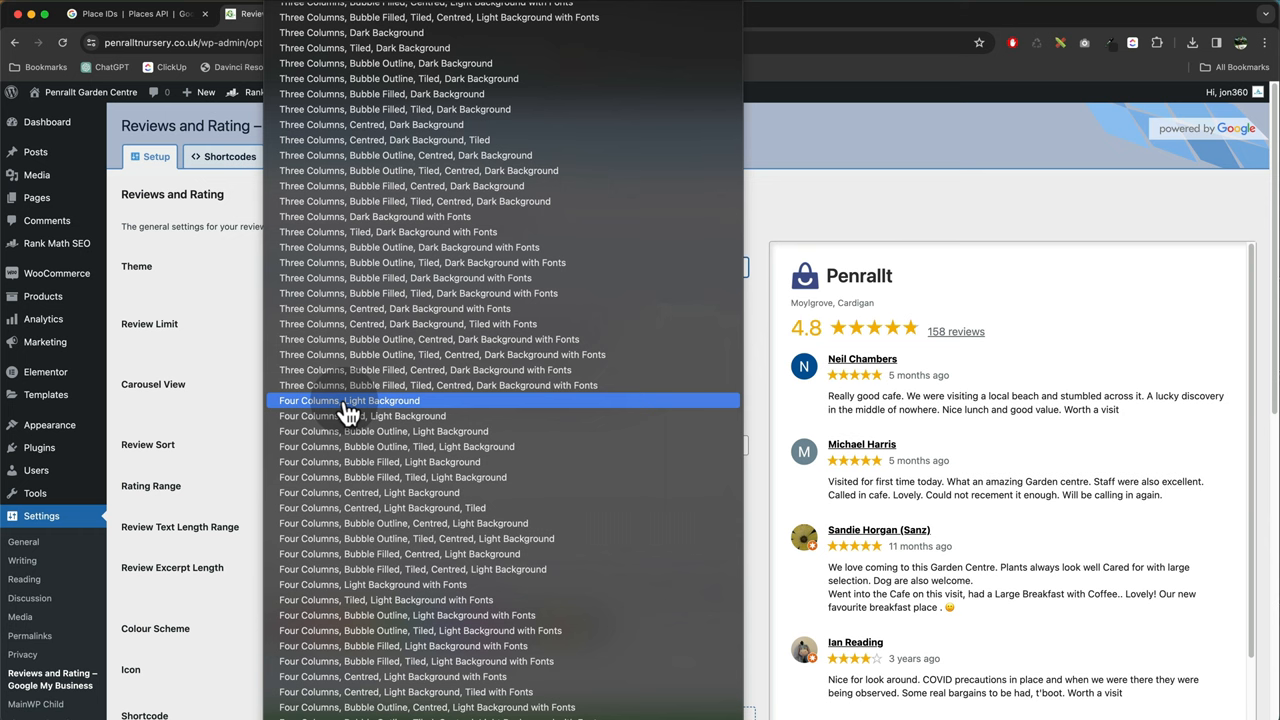
pyautogui.moveTo(416, 584)
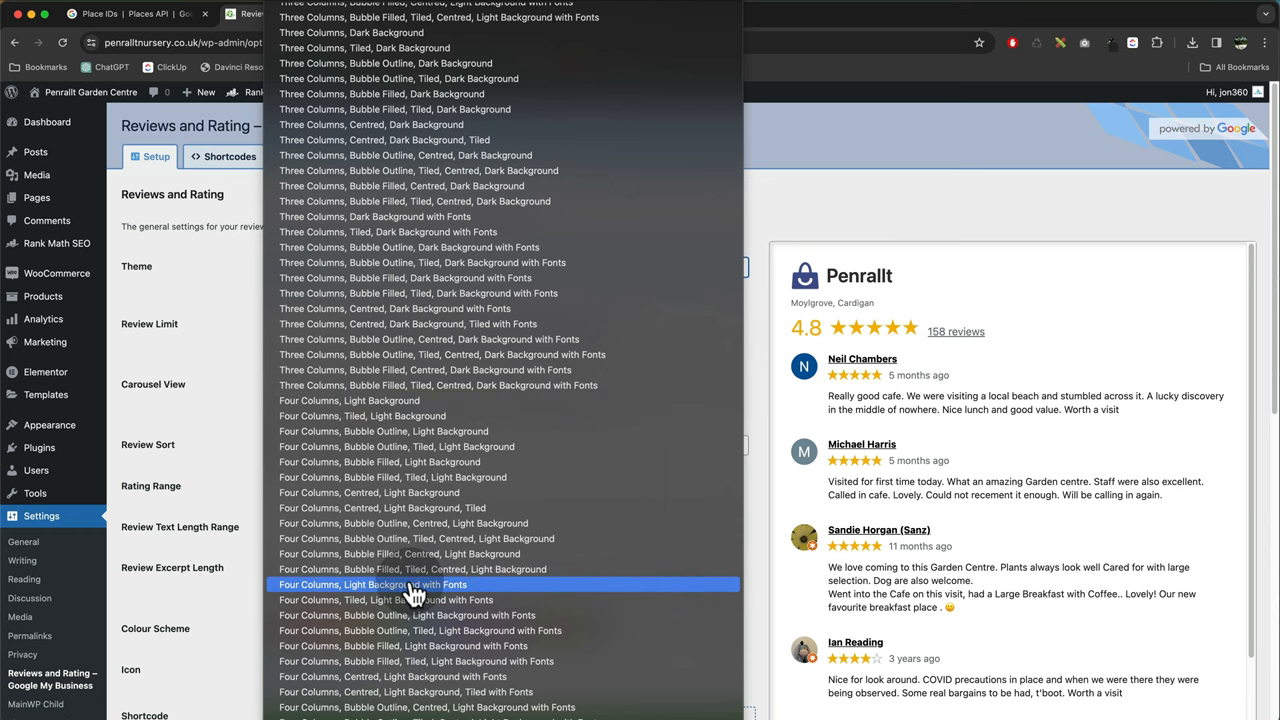
pyautogui.click(408, 584)
pyautogui.write('3')
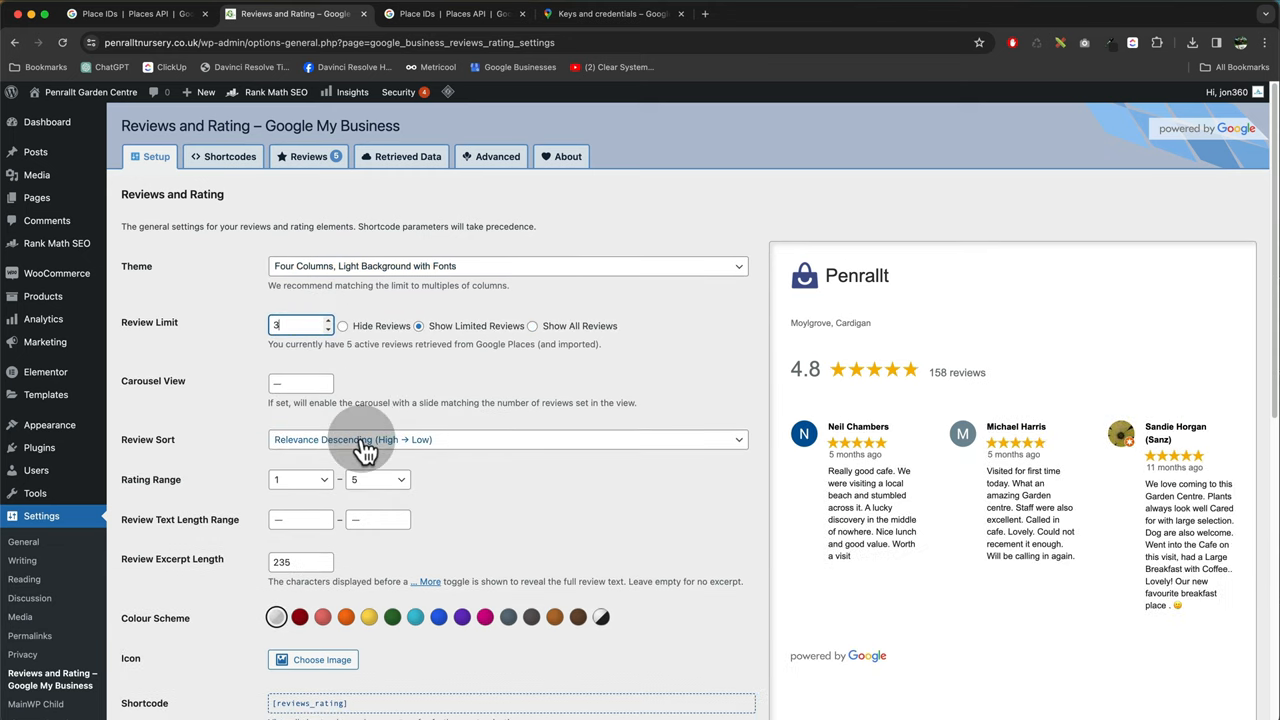
pyautogui.click(504, 440)
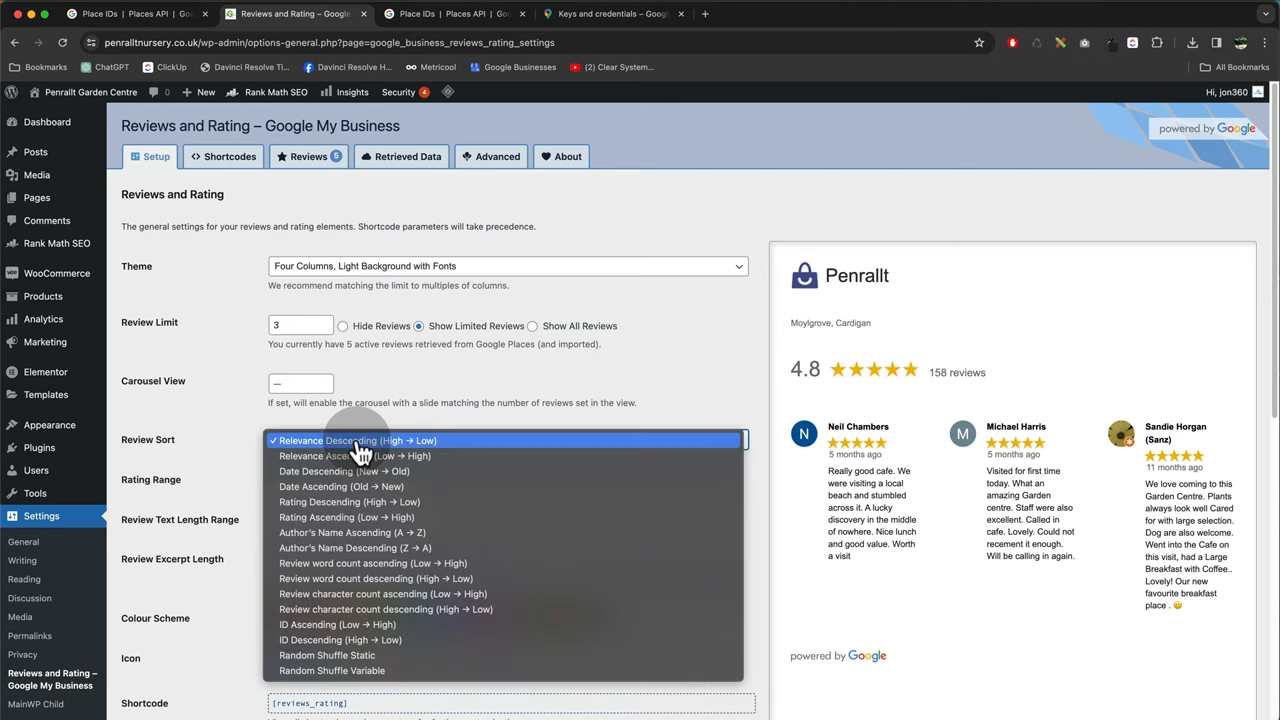
pyautogui.moveTo(360, 472)
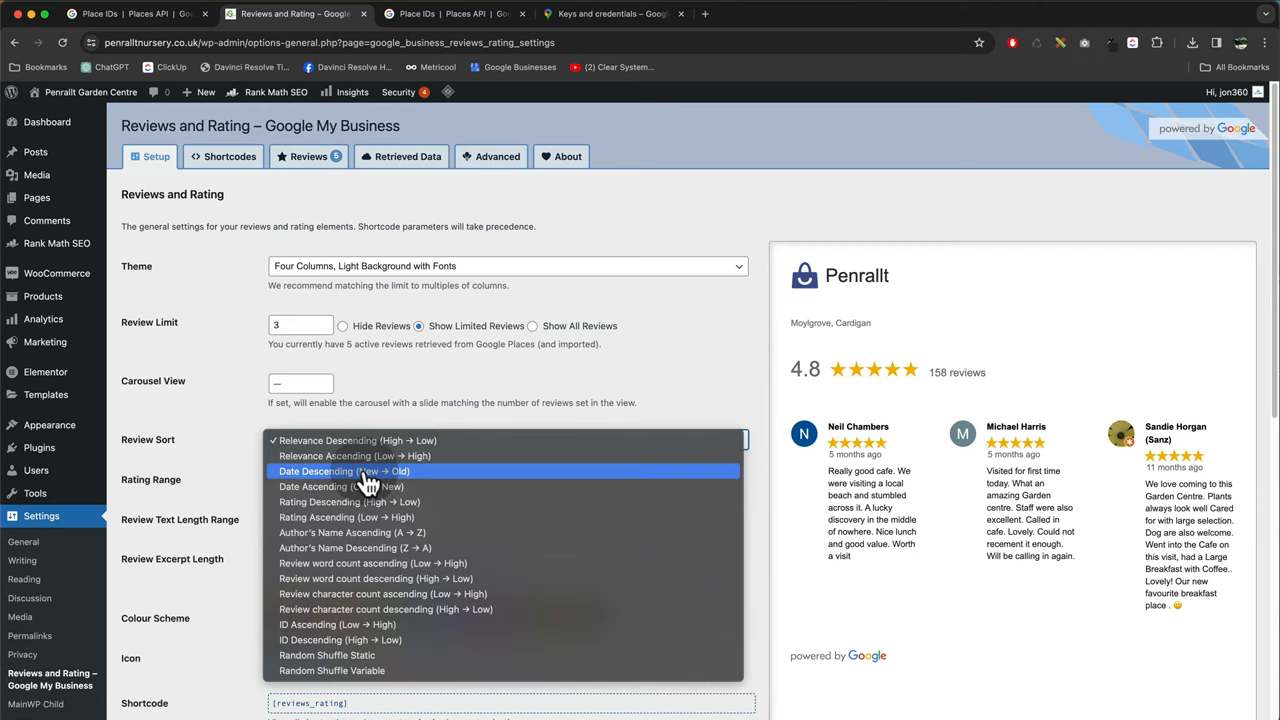
pyautogui.click(344, 472)
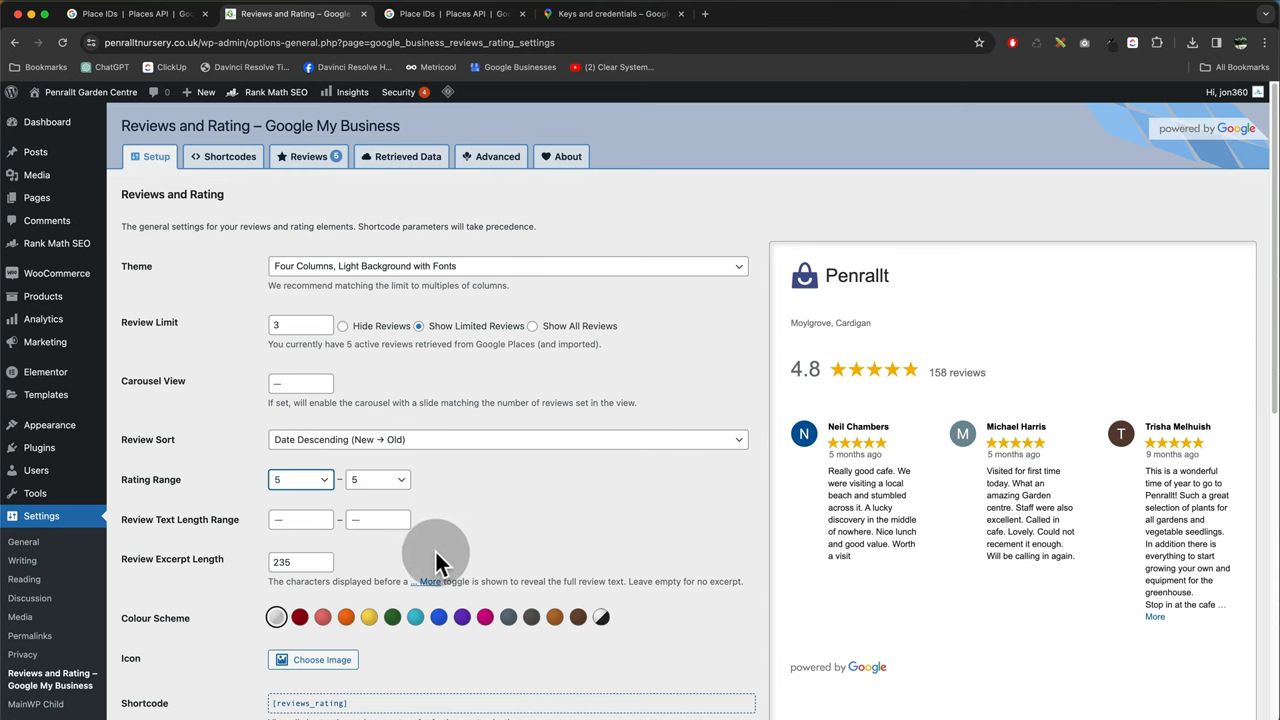
# Save the review display settings limited to three five-star reviews
pyautogui.scroll(-3)
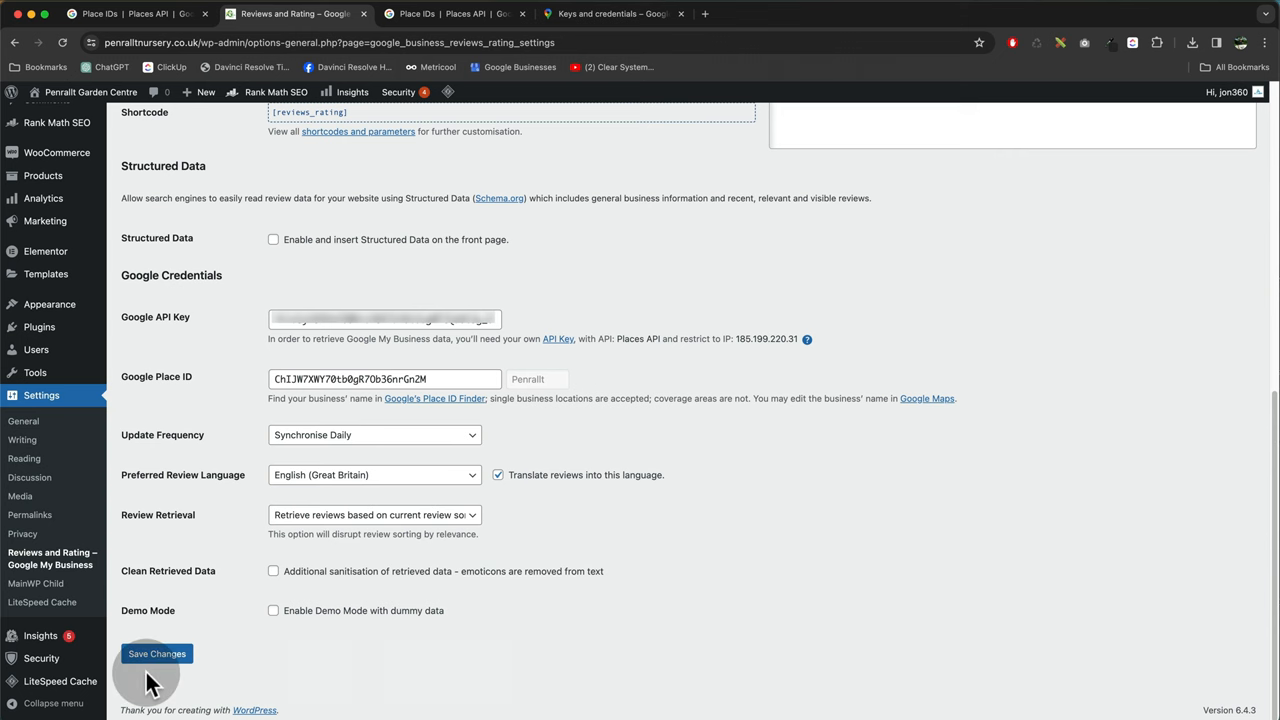
pyautogui.click(156, 652)
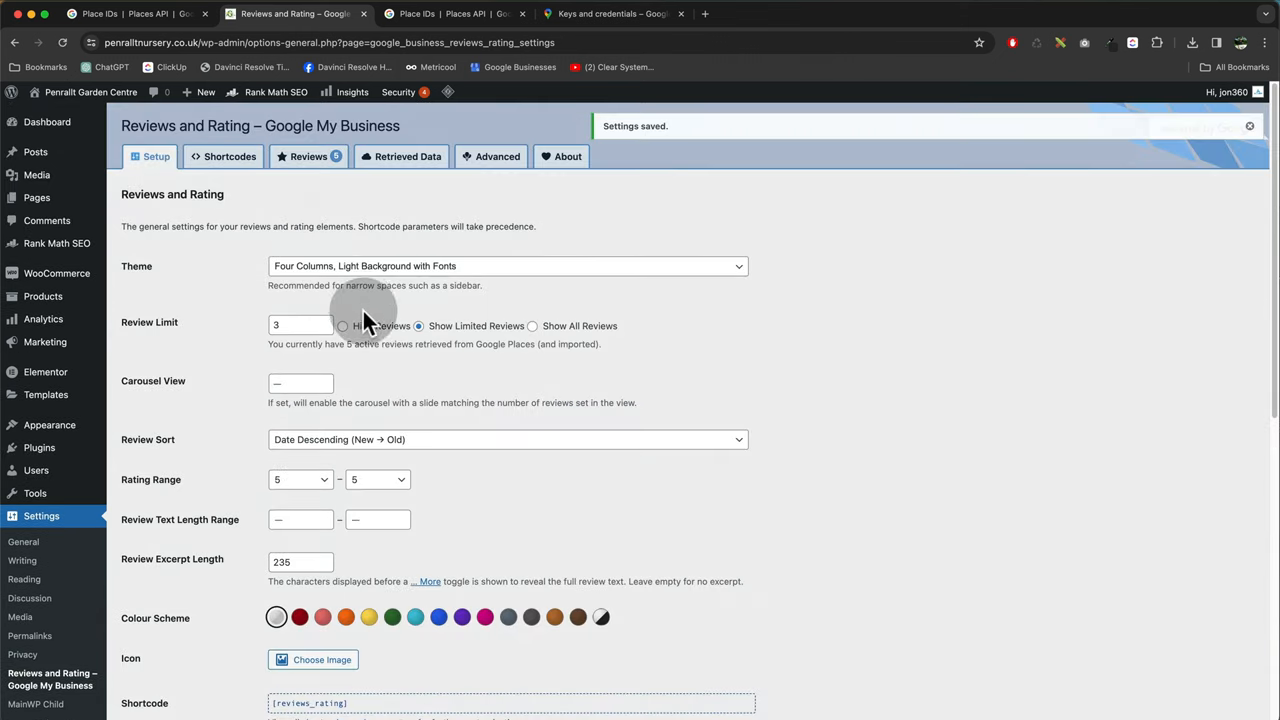
pyautogui.click(228, 156)
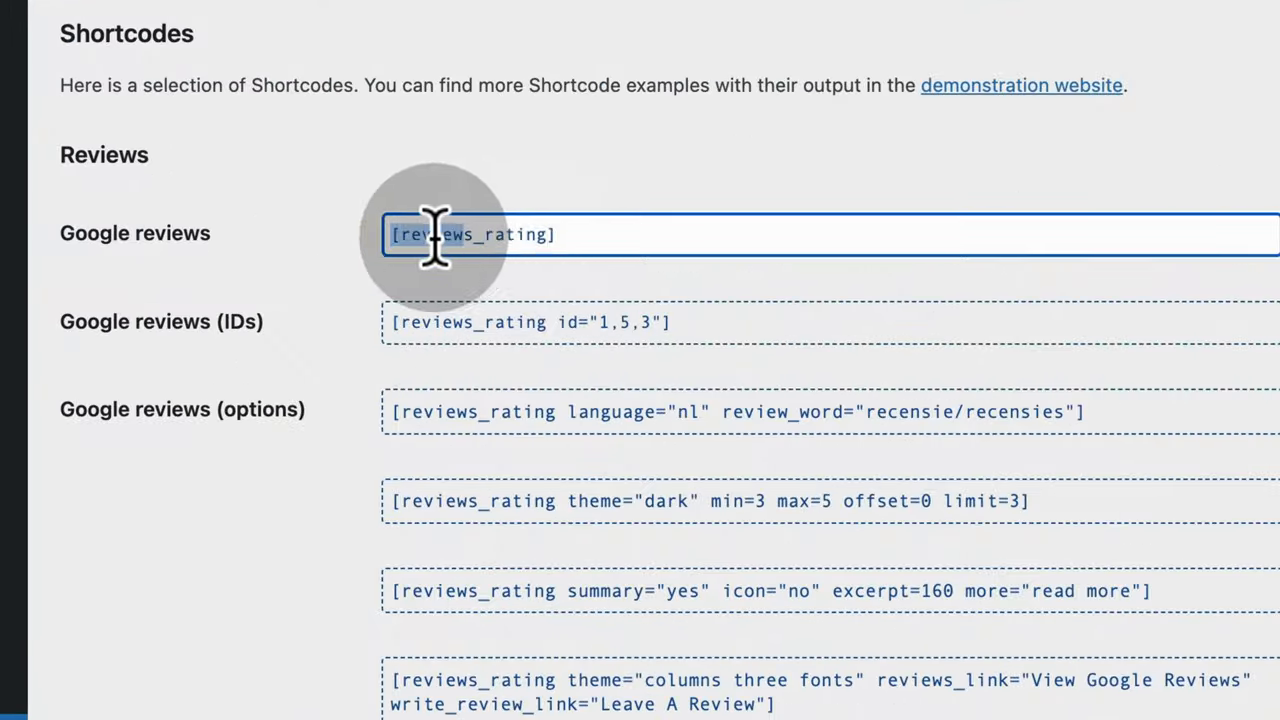
# Copy the [reviews_rating] shortcode and open the front page in Elementor
pyautogui.rightClick(470, 234)
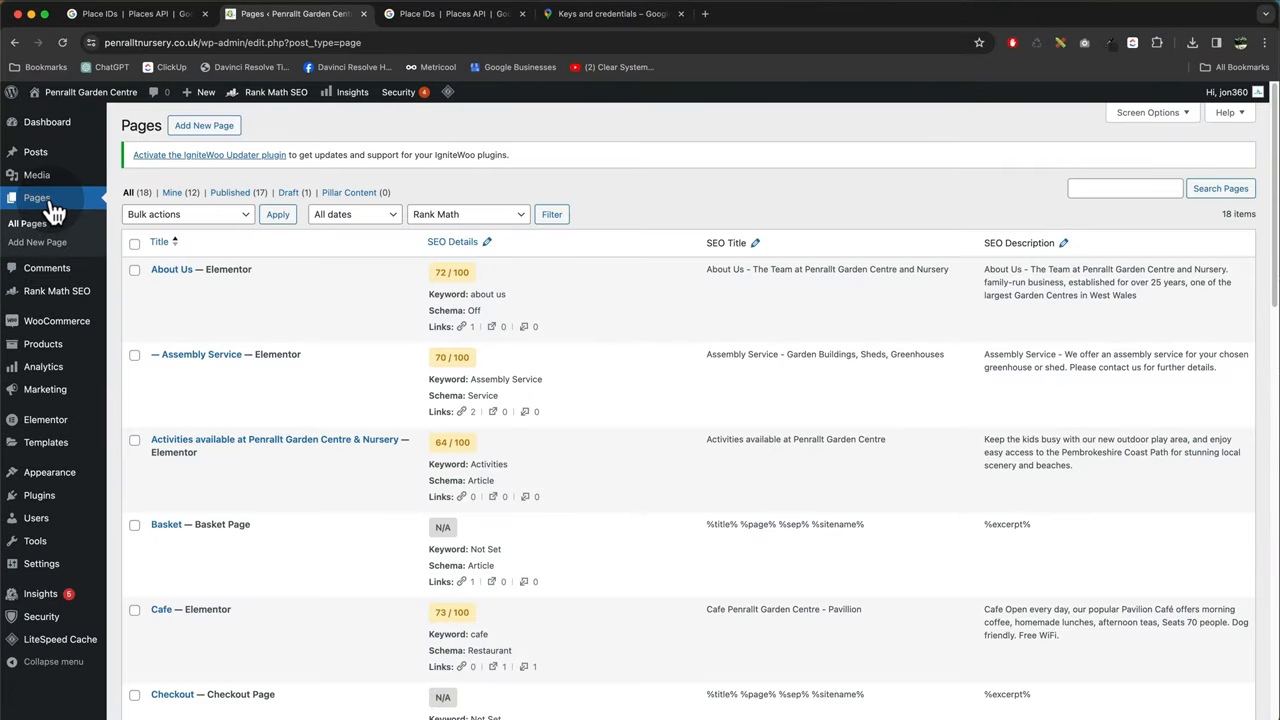
pyautogui.scroll(-3)
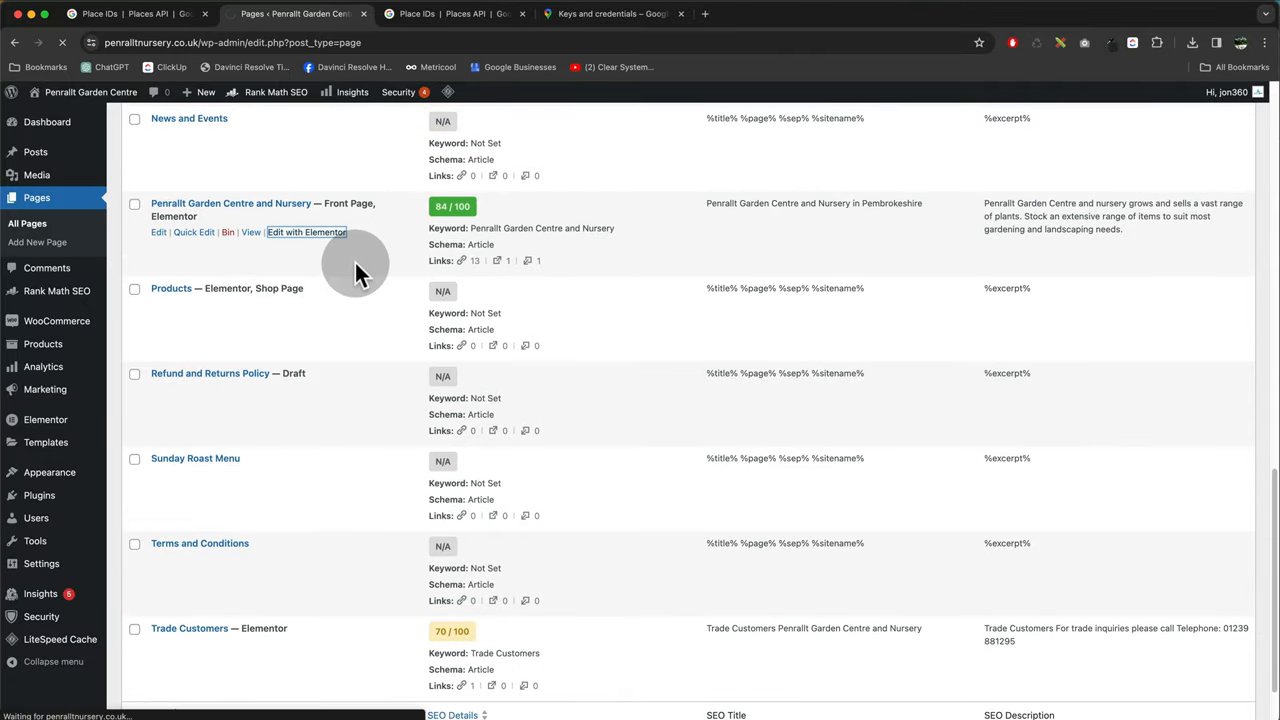
pyautogui.click(308, 232)
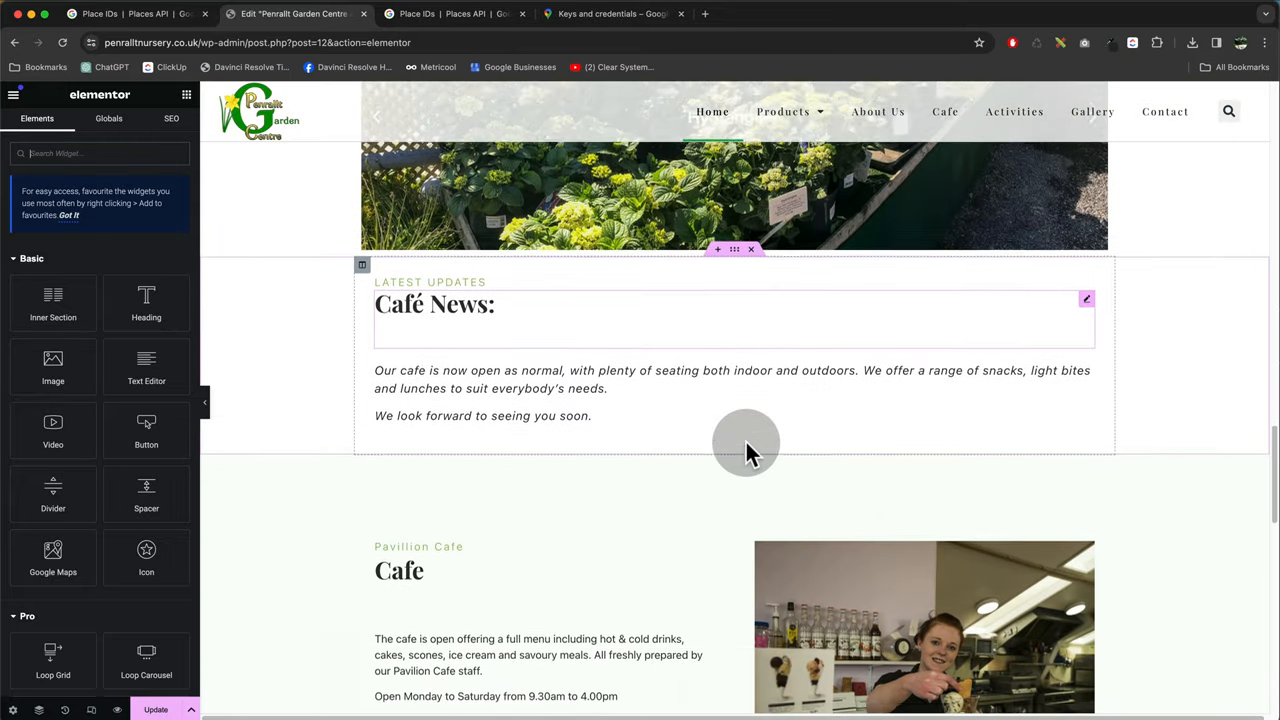
# Add a Shortcode widget with [reviews_rating] below the Cafe section and update the page
pyautogui.scroll(-3)
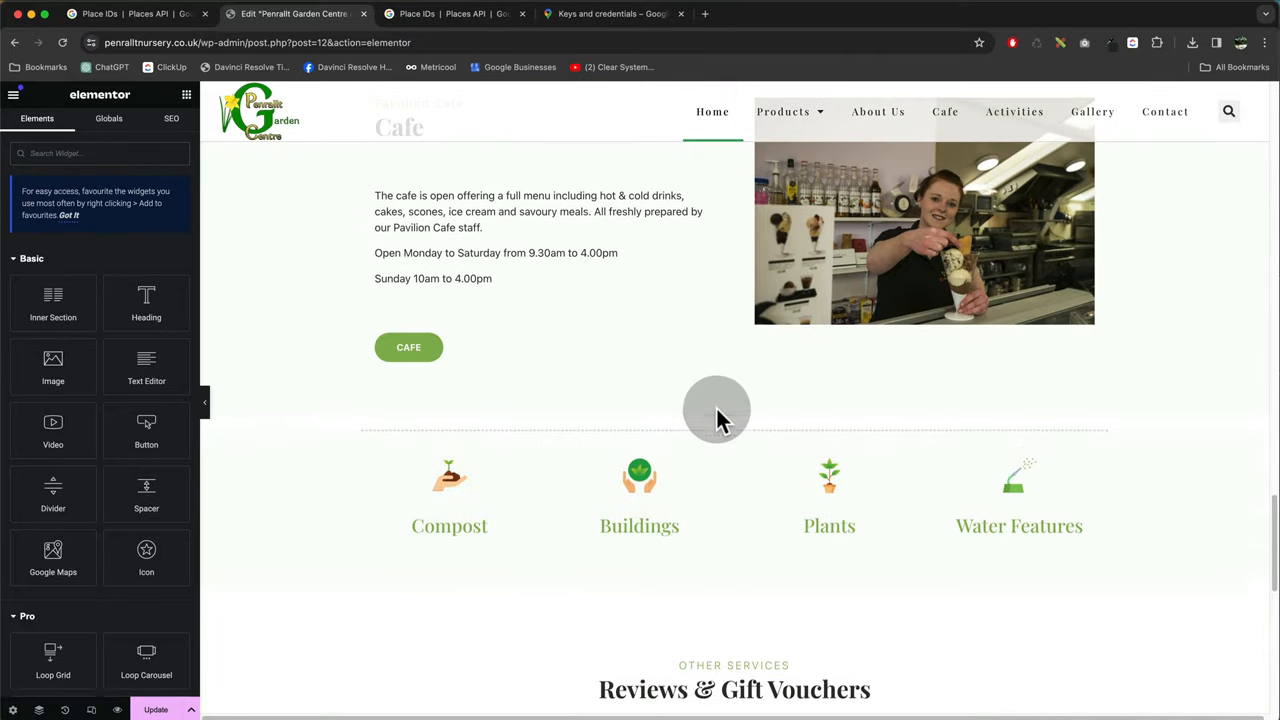
pyautogui.click(716, 410)
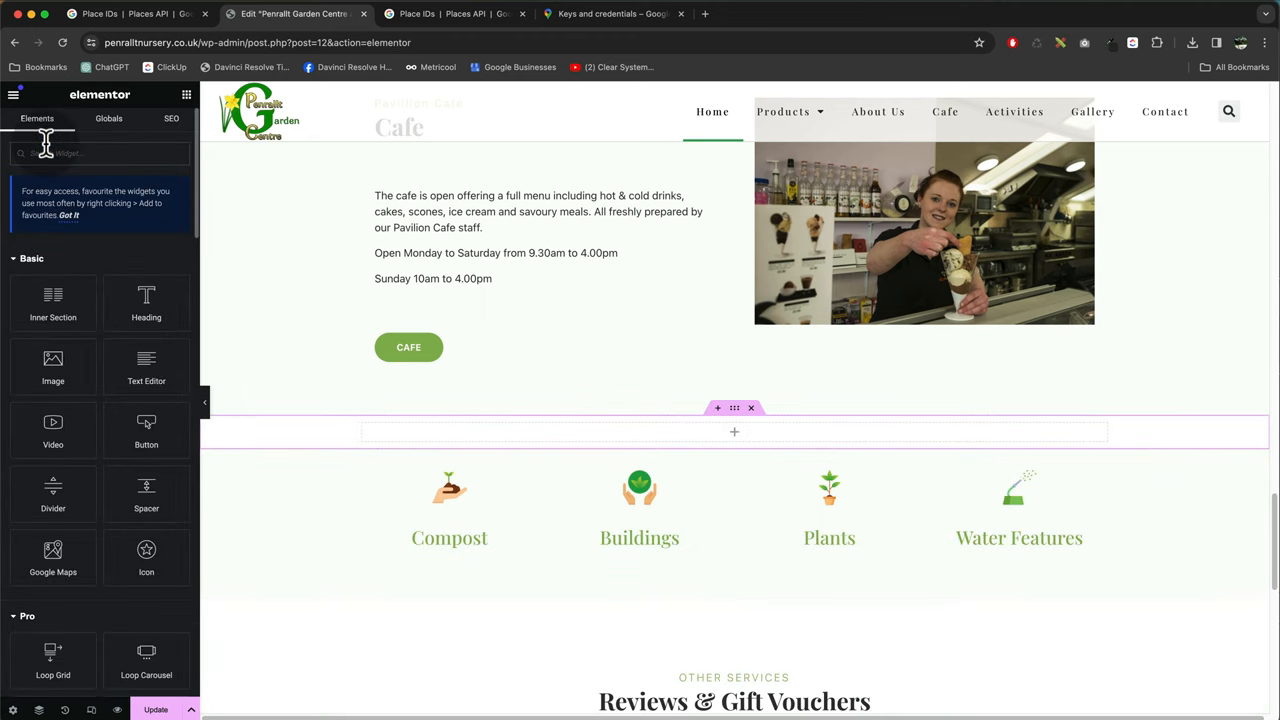
pyautogui.write('short')
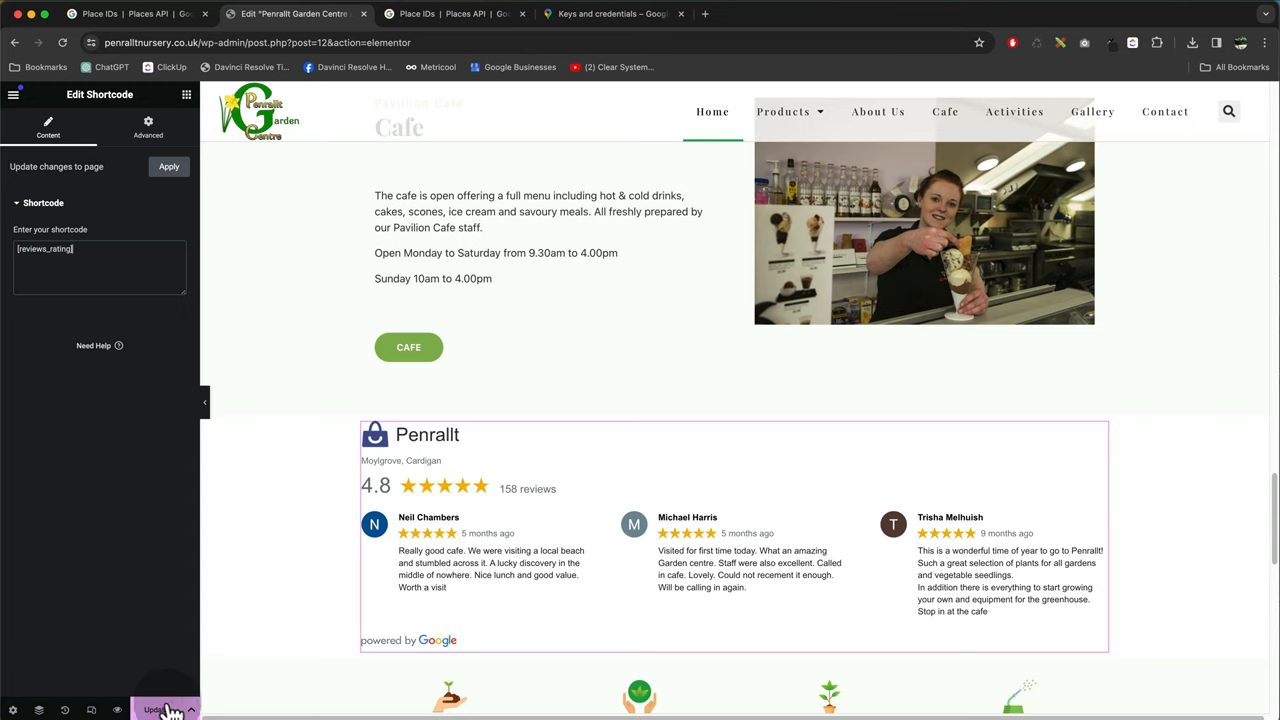
pyautogui.click(98, 248)
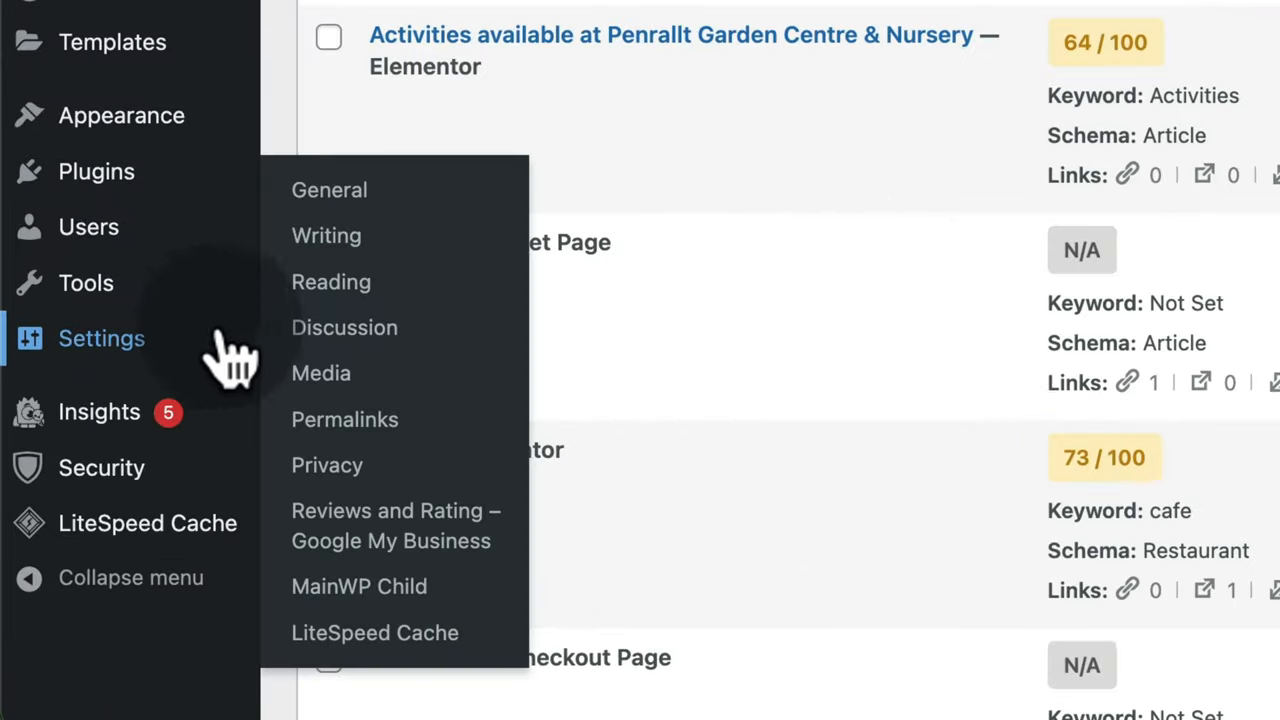
# Set the reviews theme to Four Columns, Bubble Outline, Centred, Light Background with Fonts
pyautogui.click(396, 524)
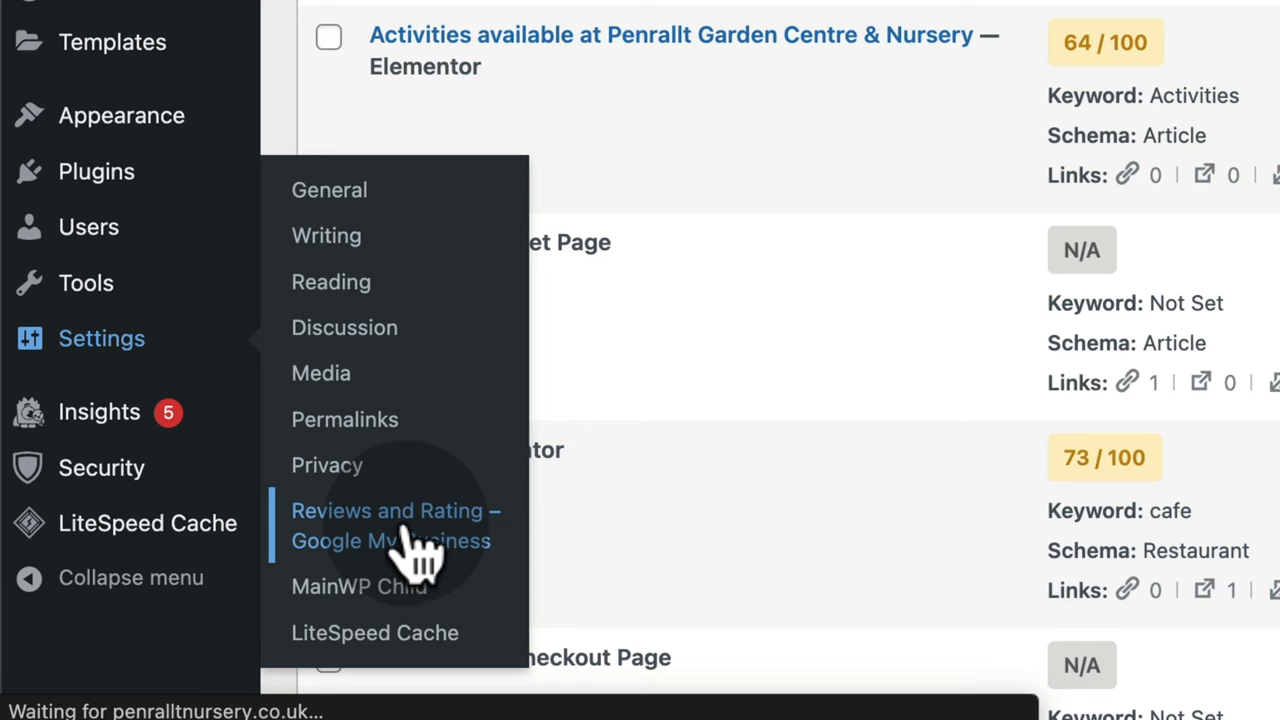
pyautogui.click(396, 524)
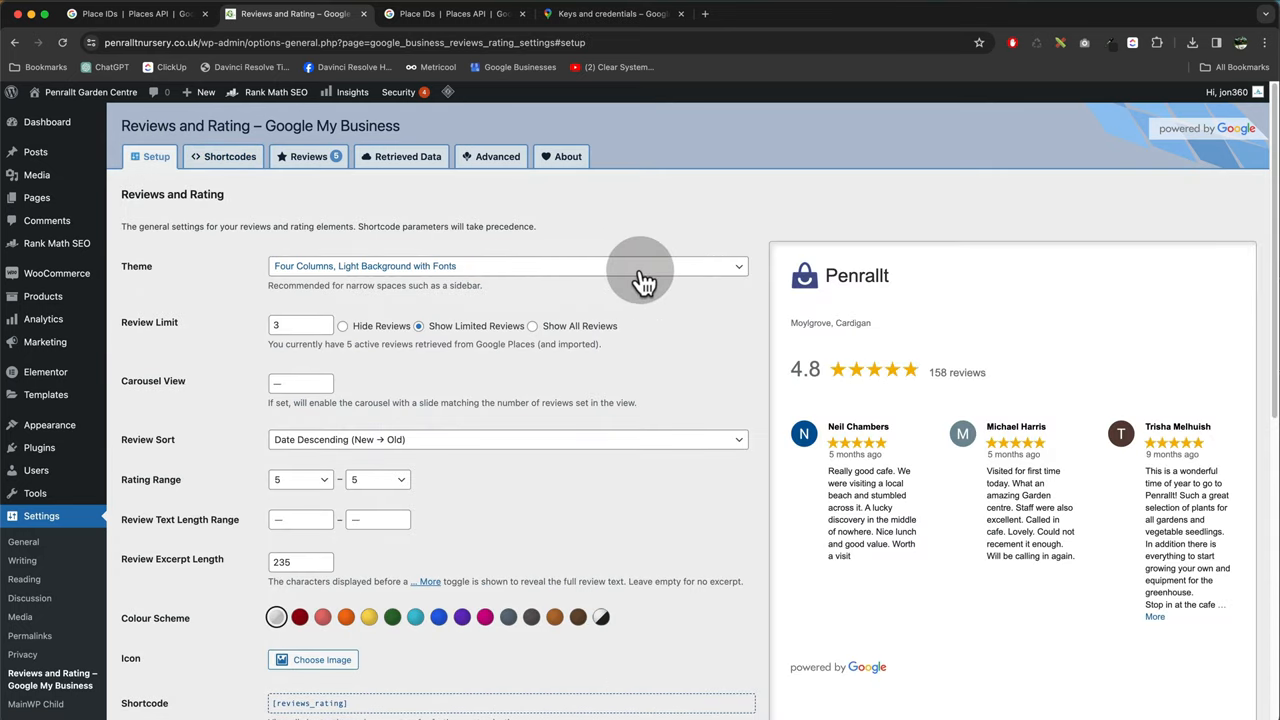
pyautogui.moveTo(964, 524)
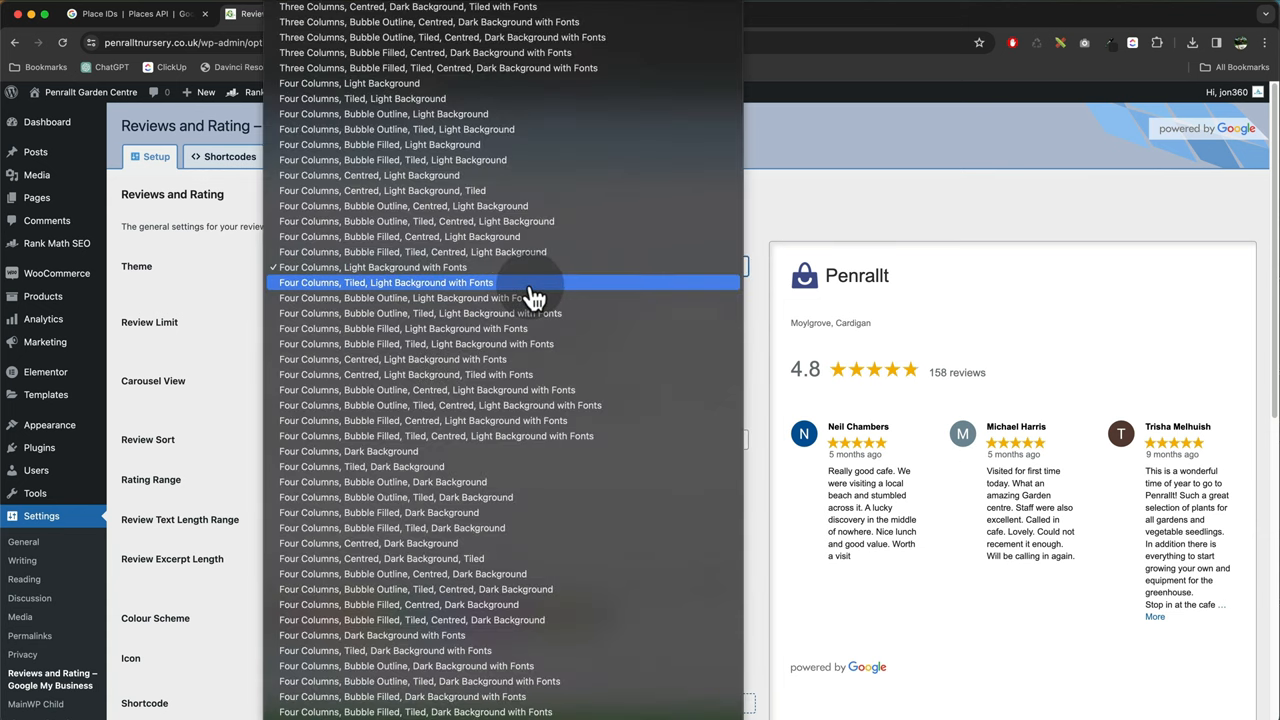
pyautogui.click(386, 282)
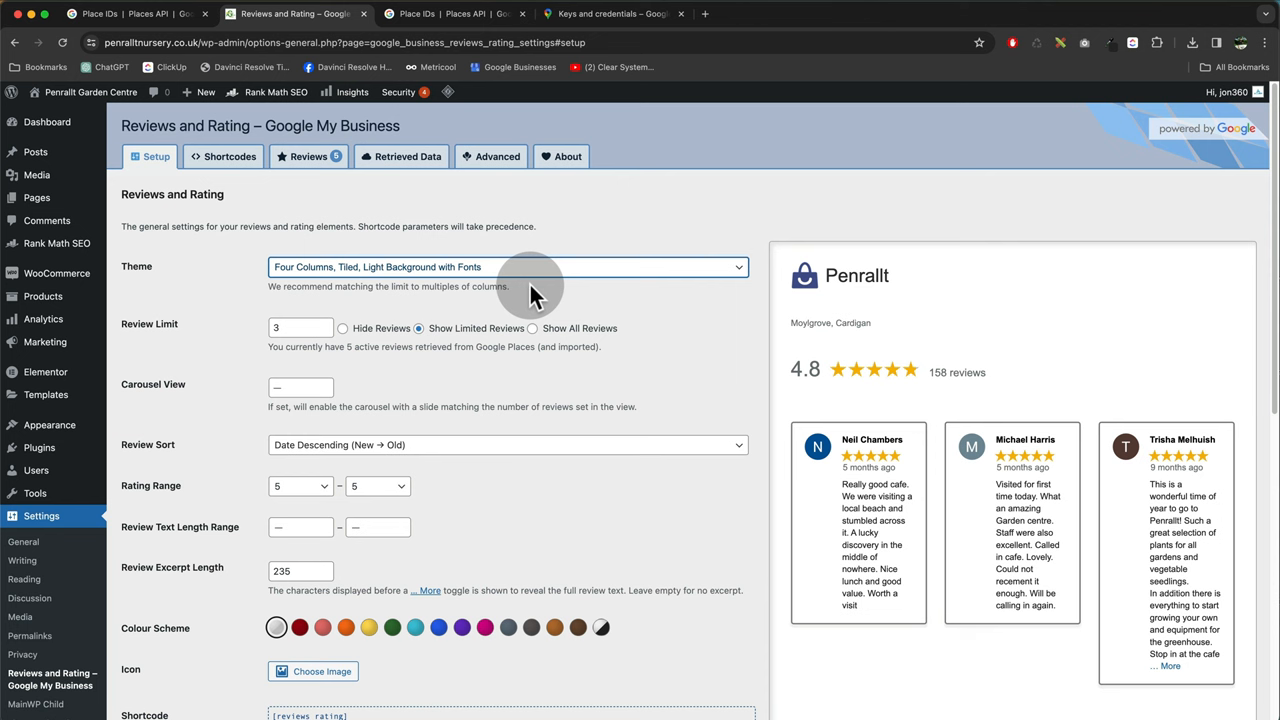
pyautogui.click(508, 266)
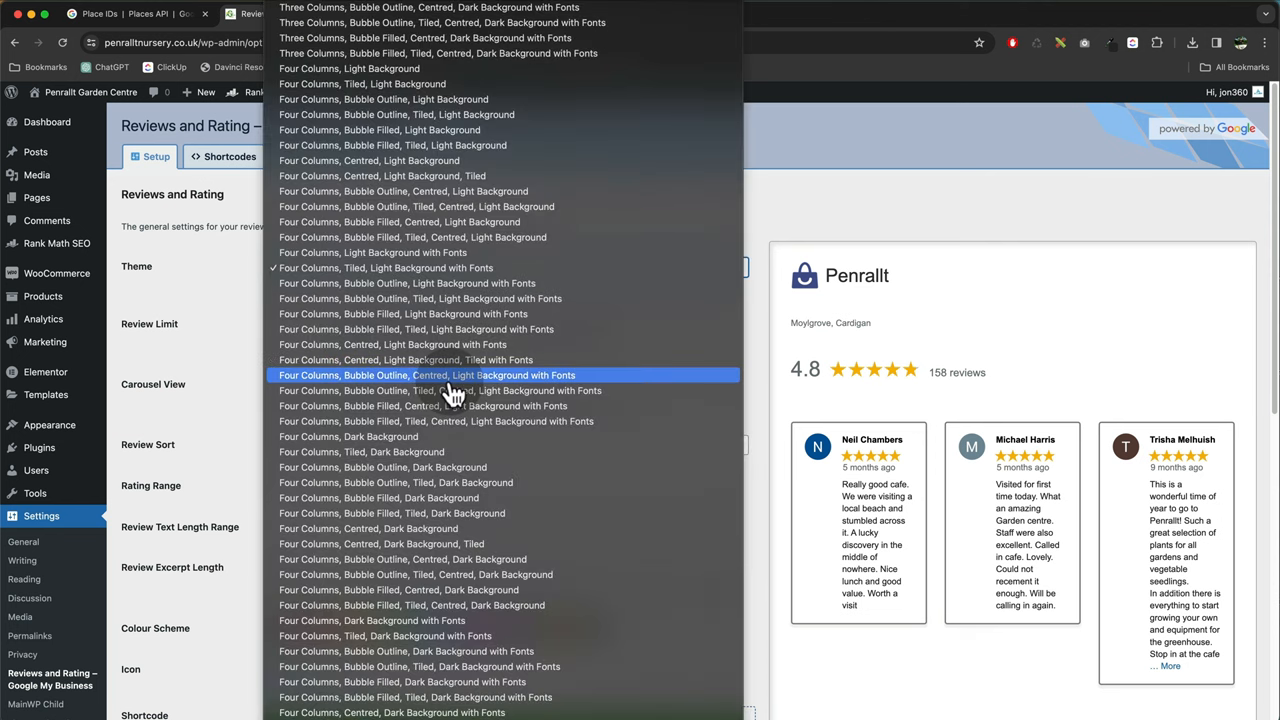
pyautogui.click(428, 376)
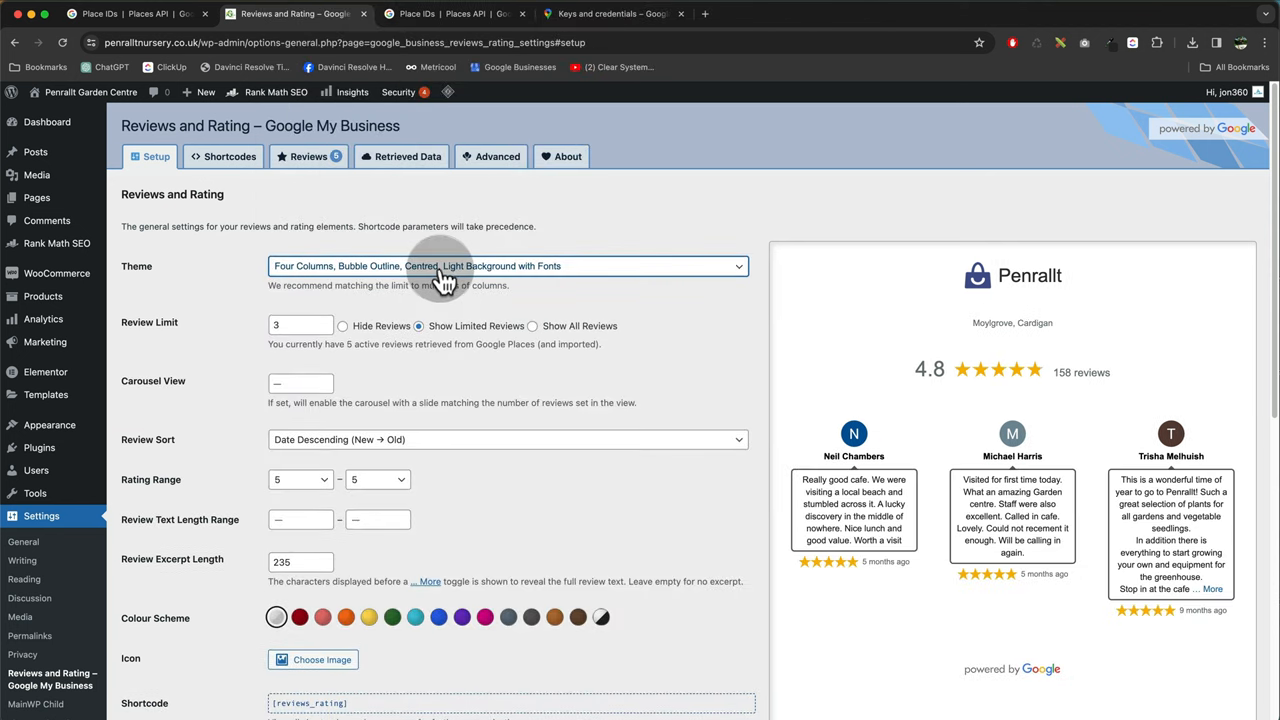